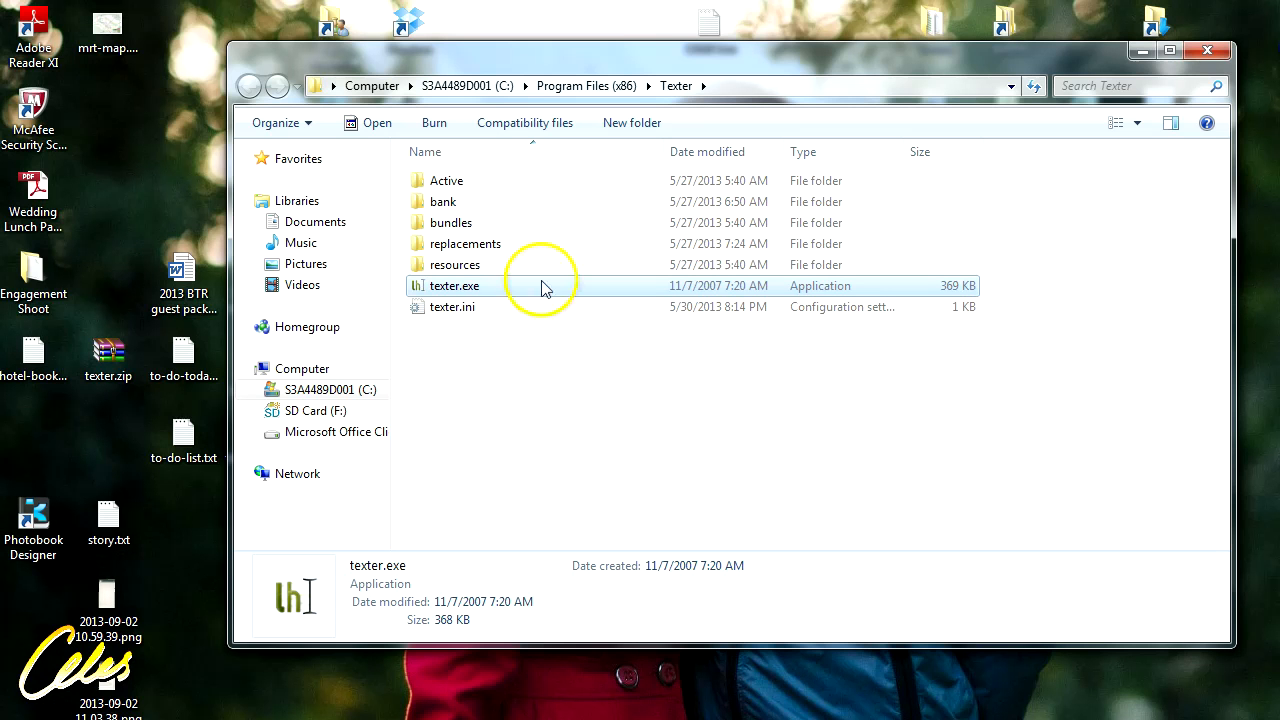
pyautogui.moveTo(575, 292)
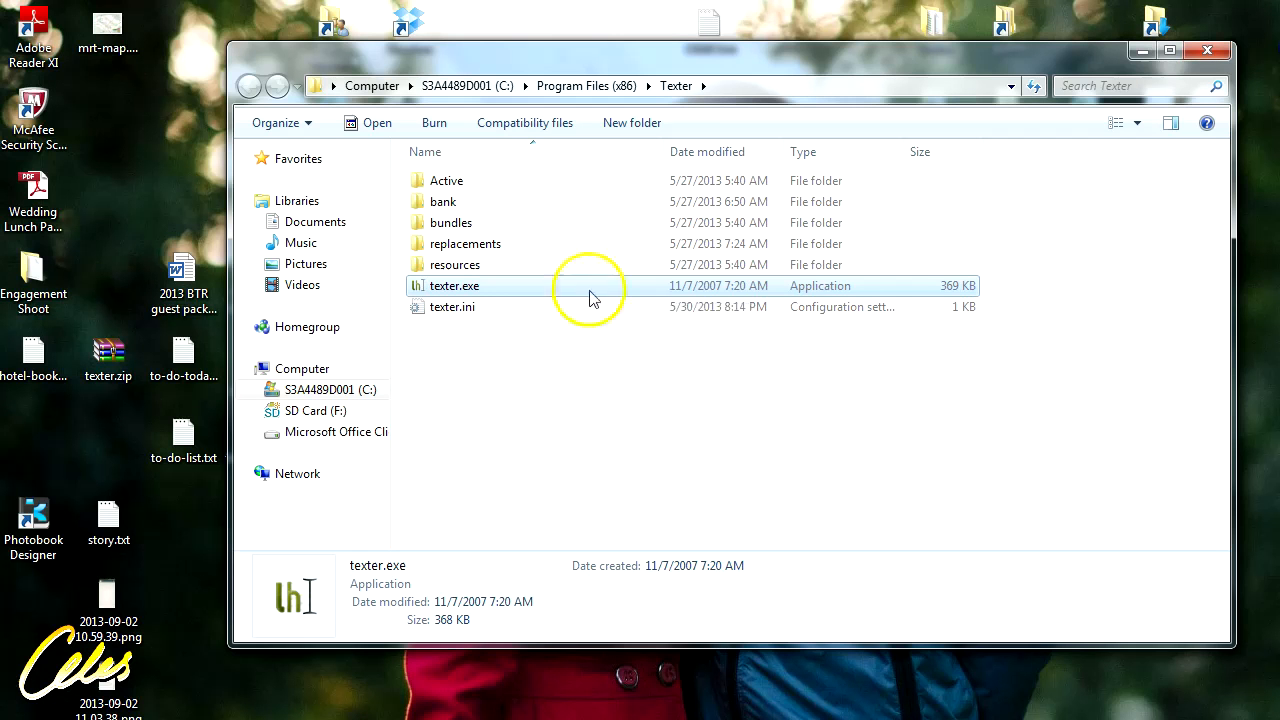
# Step: Launch texter.exe from C:\Program Files (x86)\Texter to open Texter Management
pyautogui.doubleClick(455, 285)
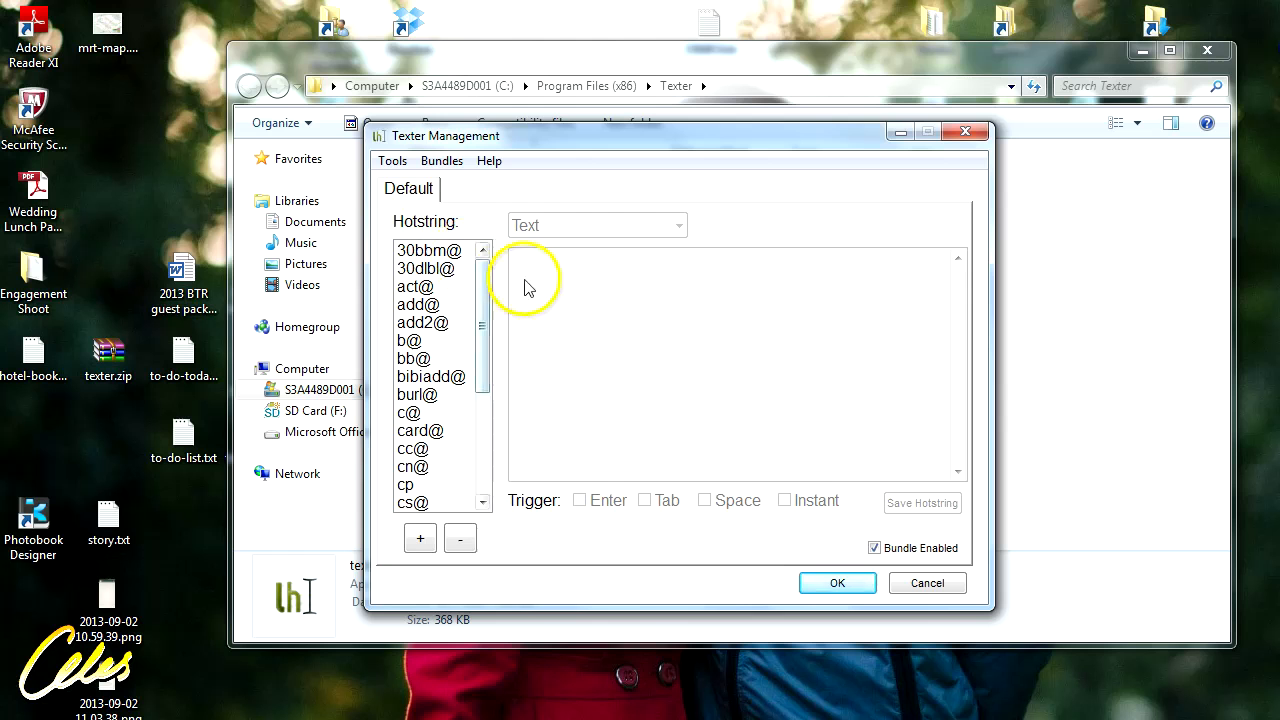
# Step: View the replacement text of the 30bbm@ and add@ hotstrings in Texter Management
pyautogui.click(428, 250)
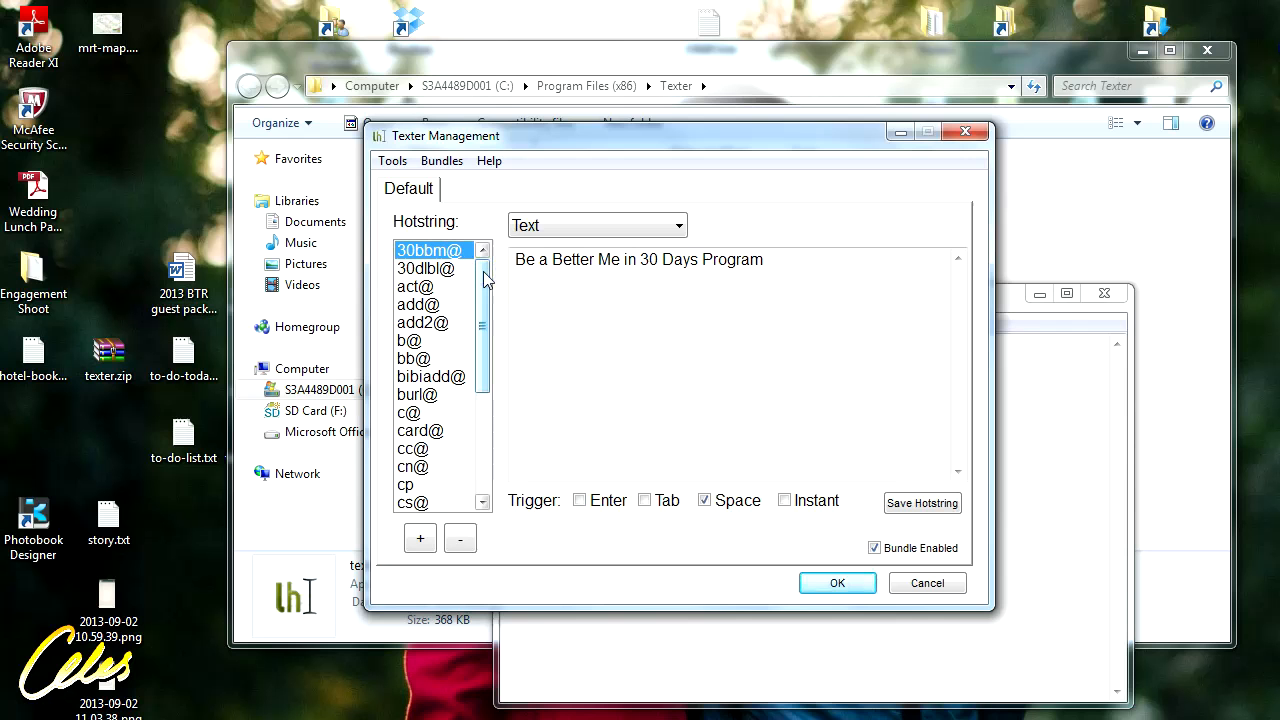
pyautogui.click(417, 304)
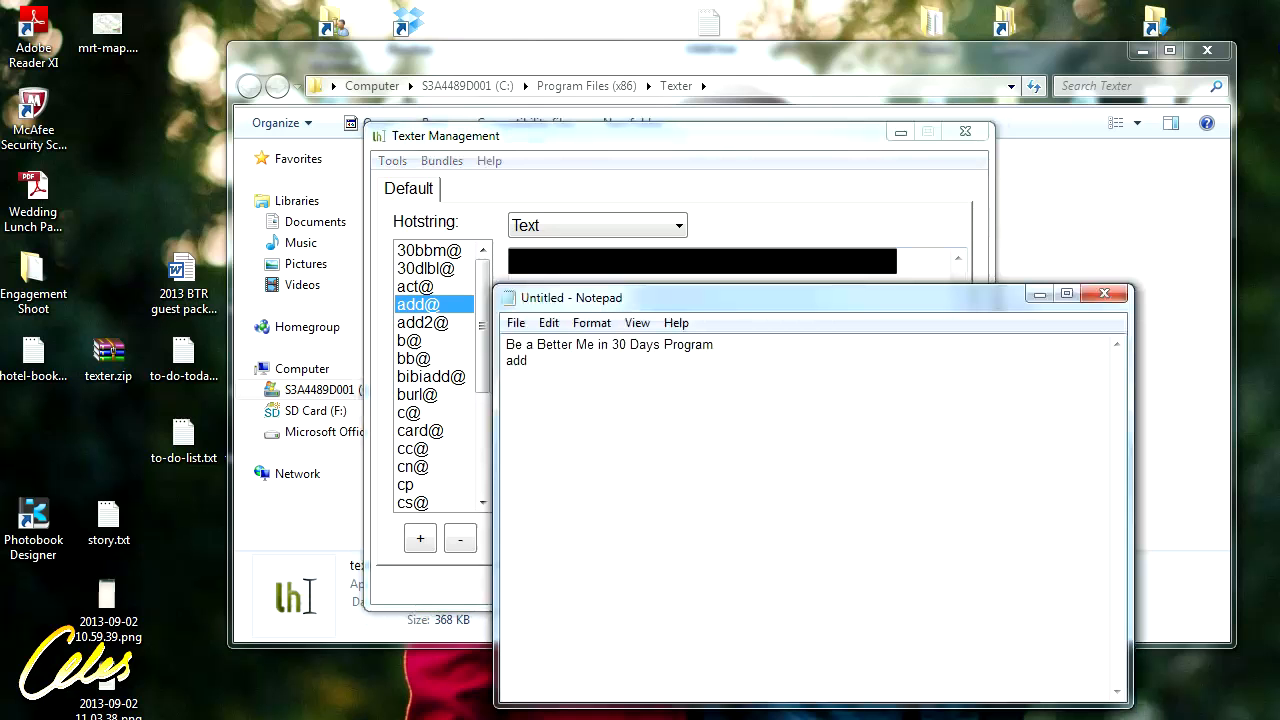
# Step: Bring Texter Management forward and view the fb@ and t@ profile-link hotstrings
pyautogui.doubleClick(517, 360)
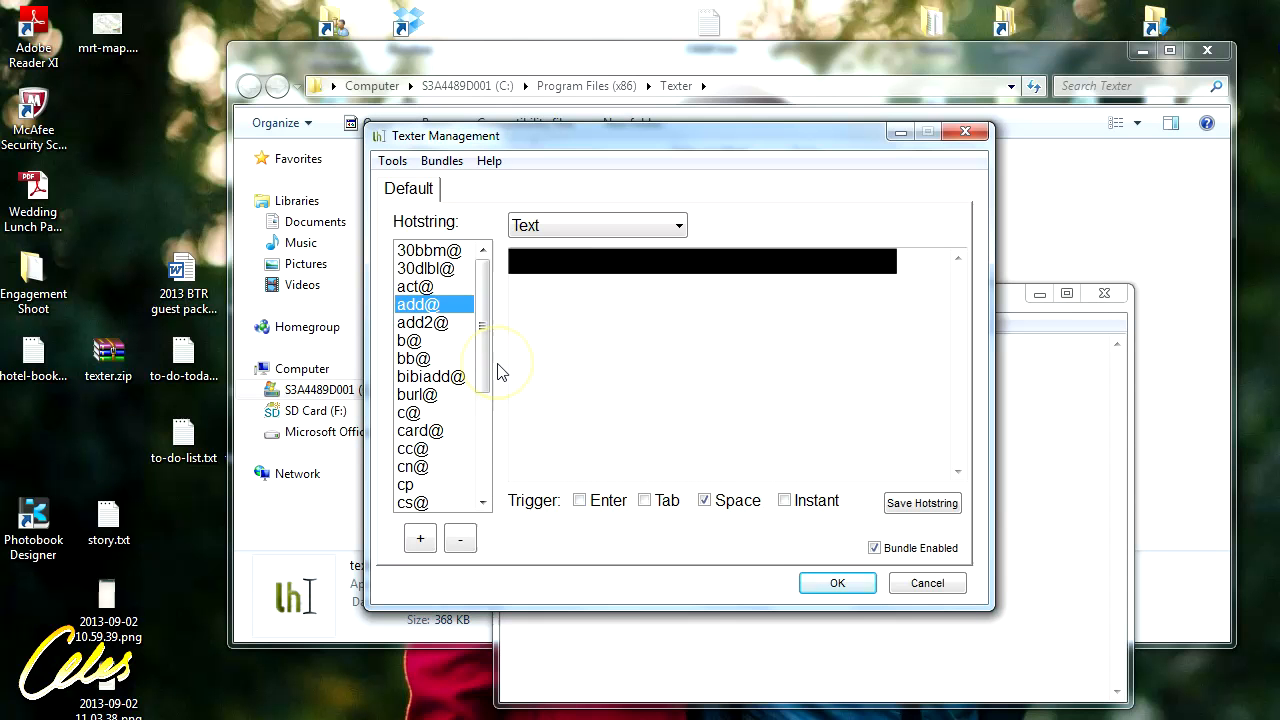
pyautogui.click(417, 394)
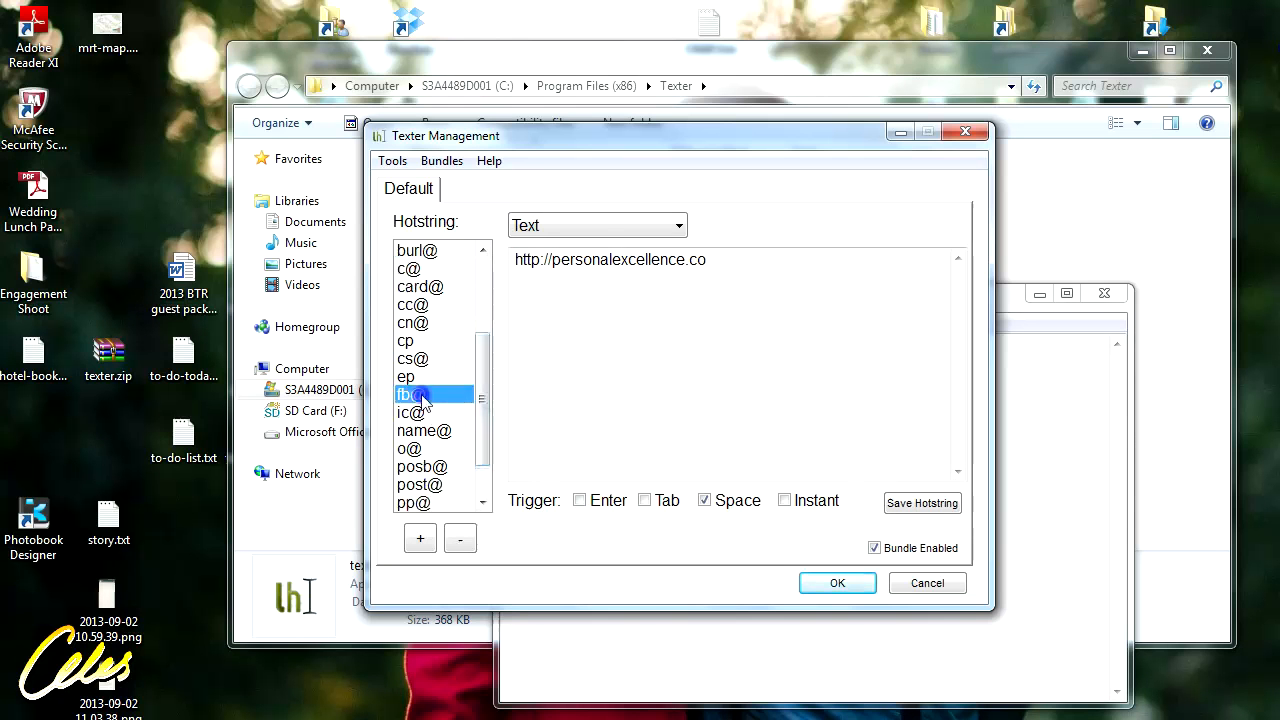
pyautogui.click(411, 394)
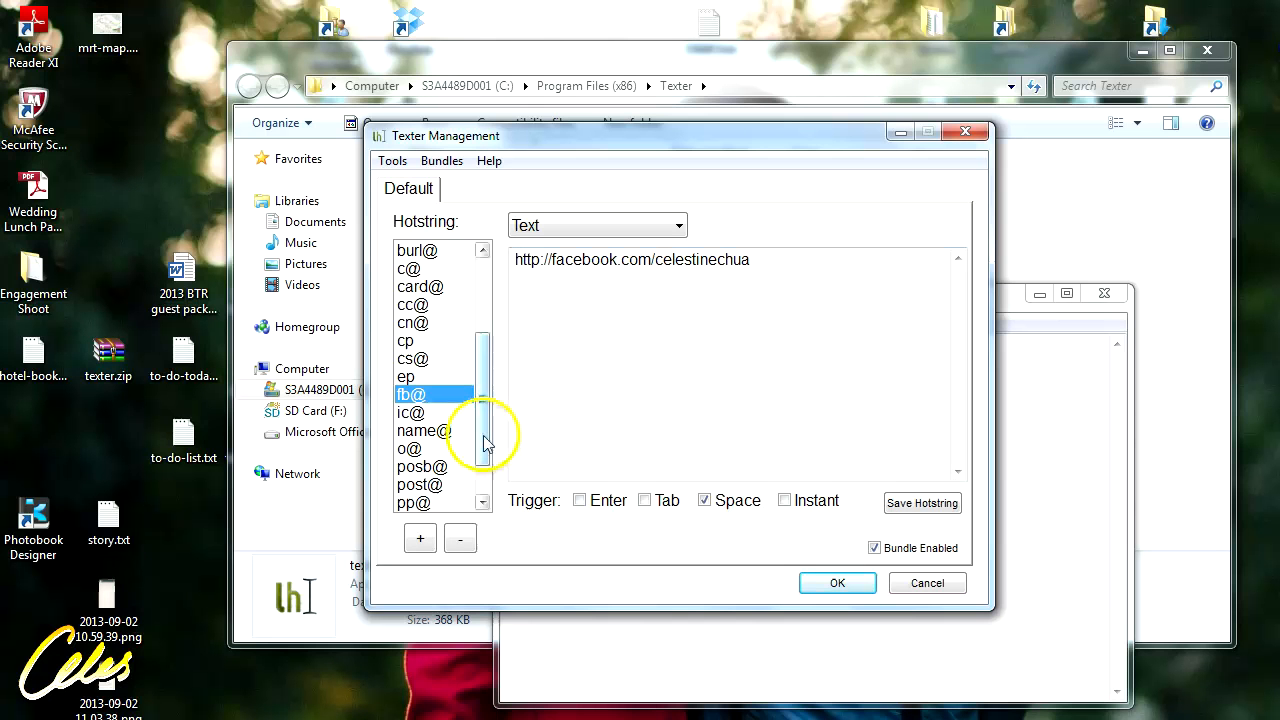
pyautogui.click(411, 502)
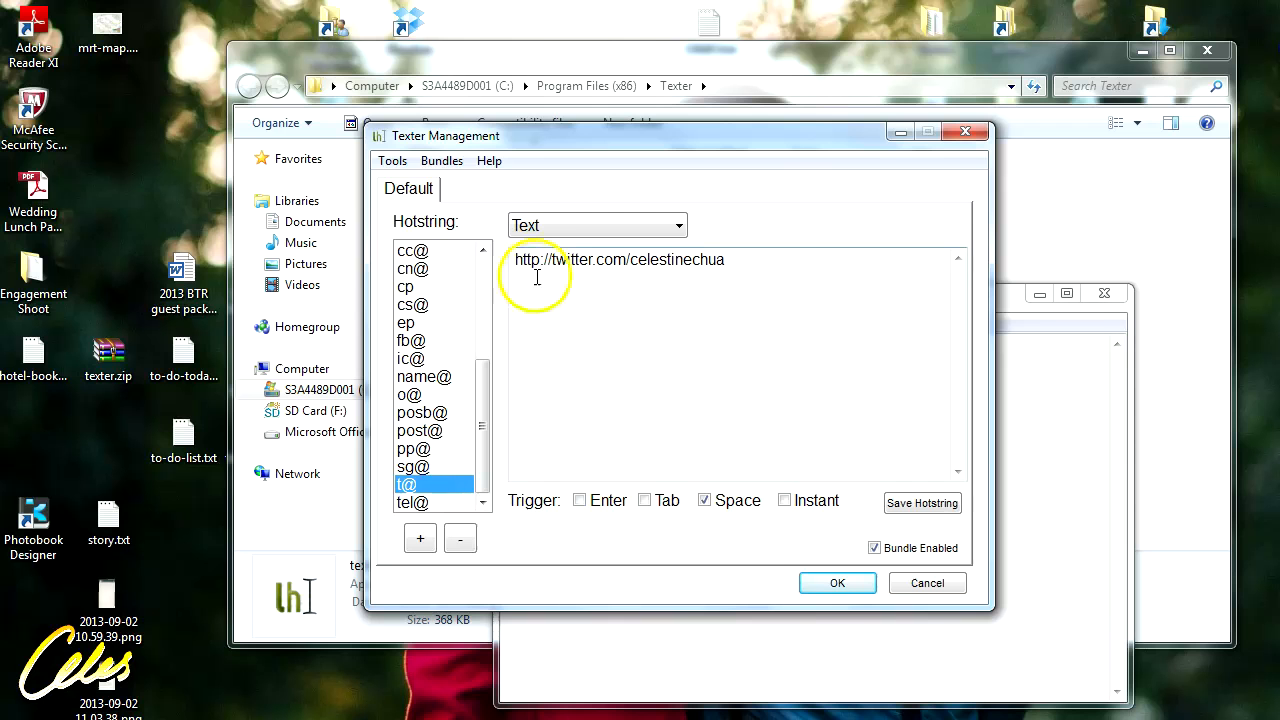
pyautogui.moveTo(517, 388)
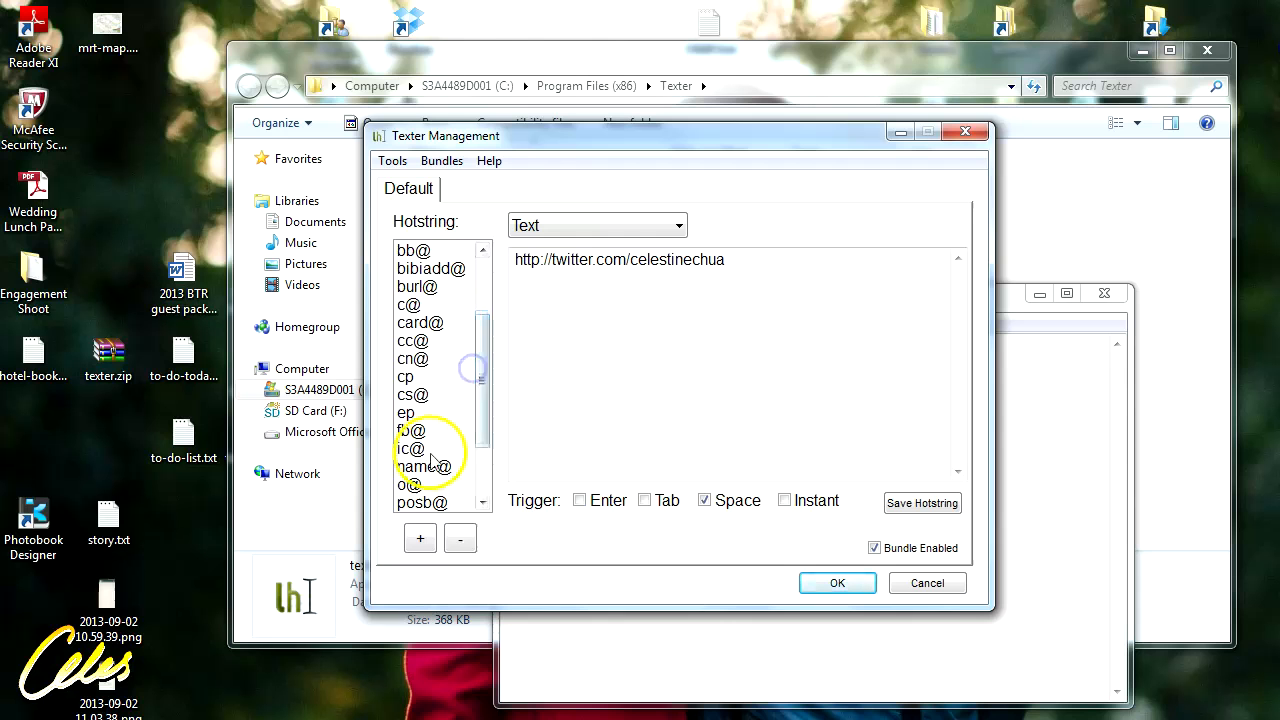
pyautogui.click(433, 466)
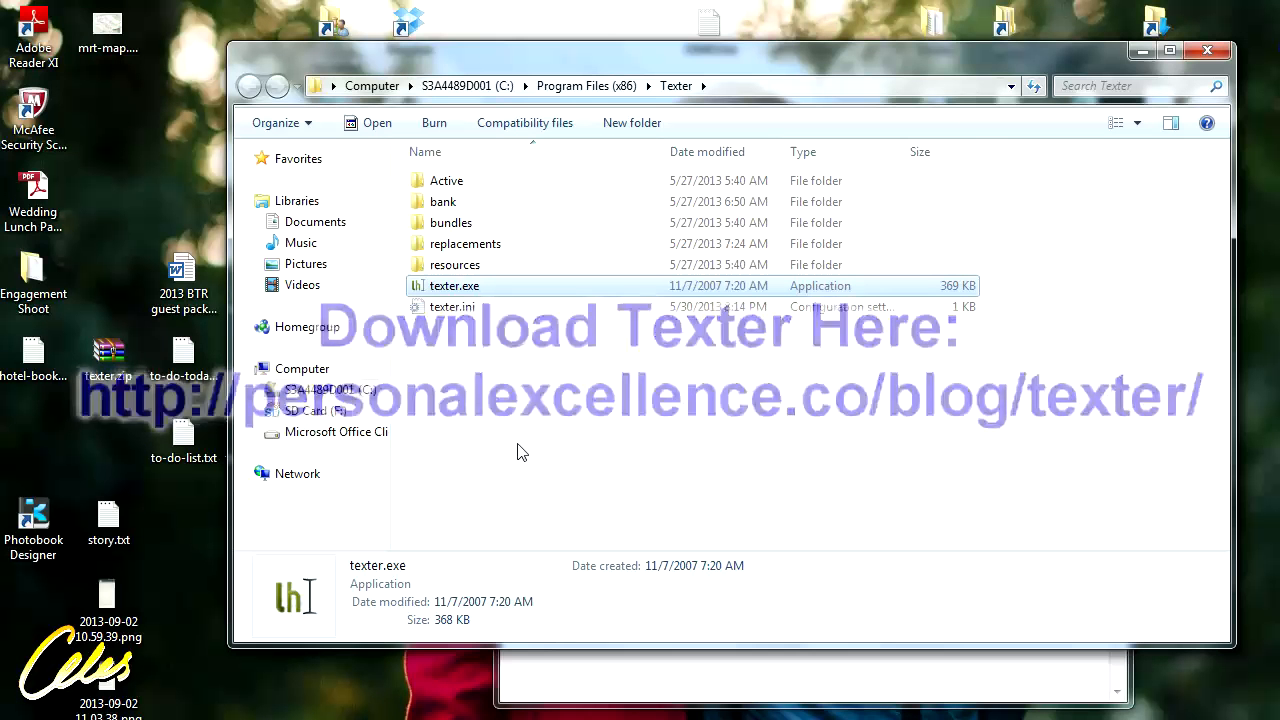
# Step: Relaunch texter.exe from the Texter program folder to reopen the hotstring manager
pyautogui.doubleClick(454, 286)
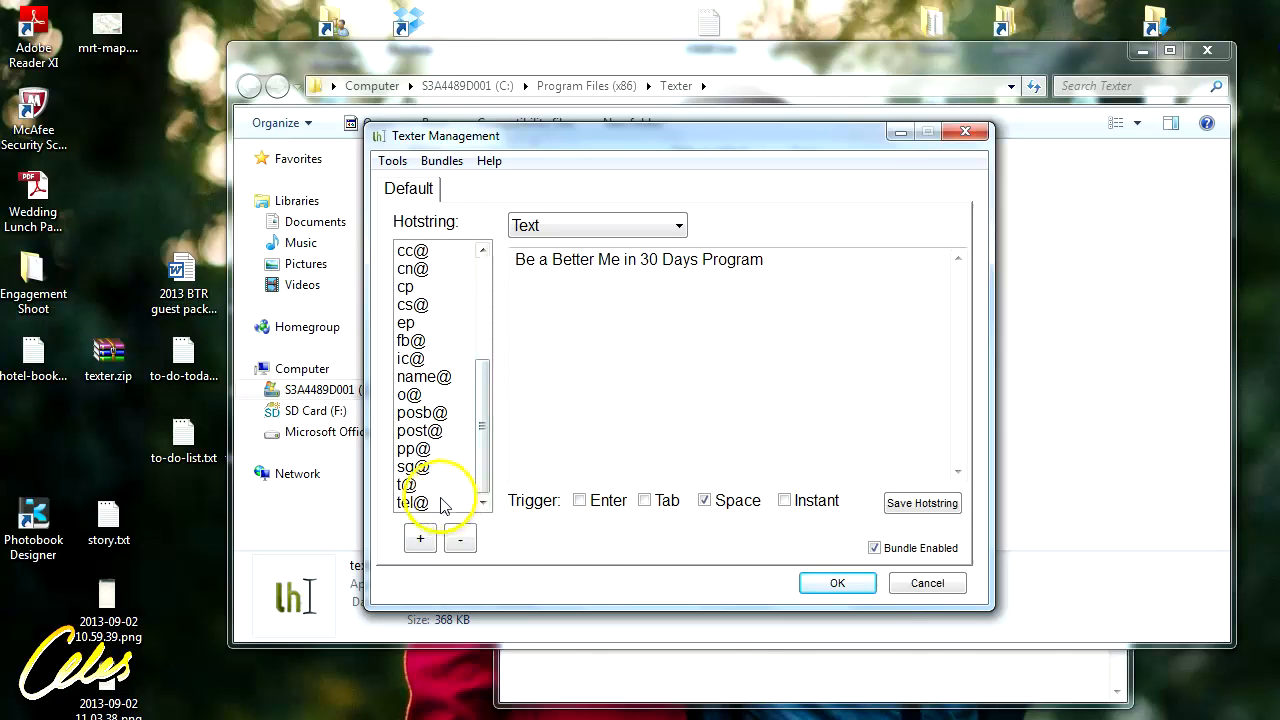
# Step: Delete the tel@ hotstring and open the Add new hotstring dialog
pyautogui.click(413, 502)
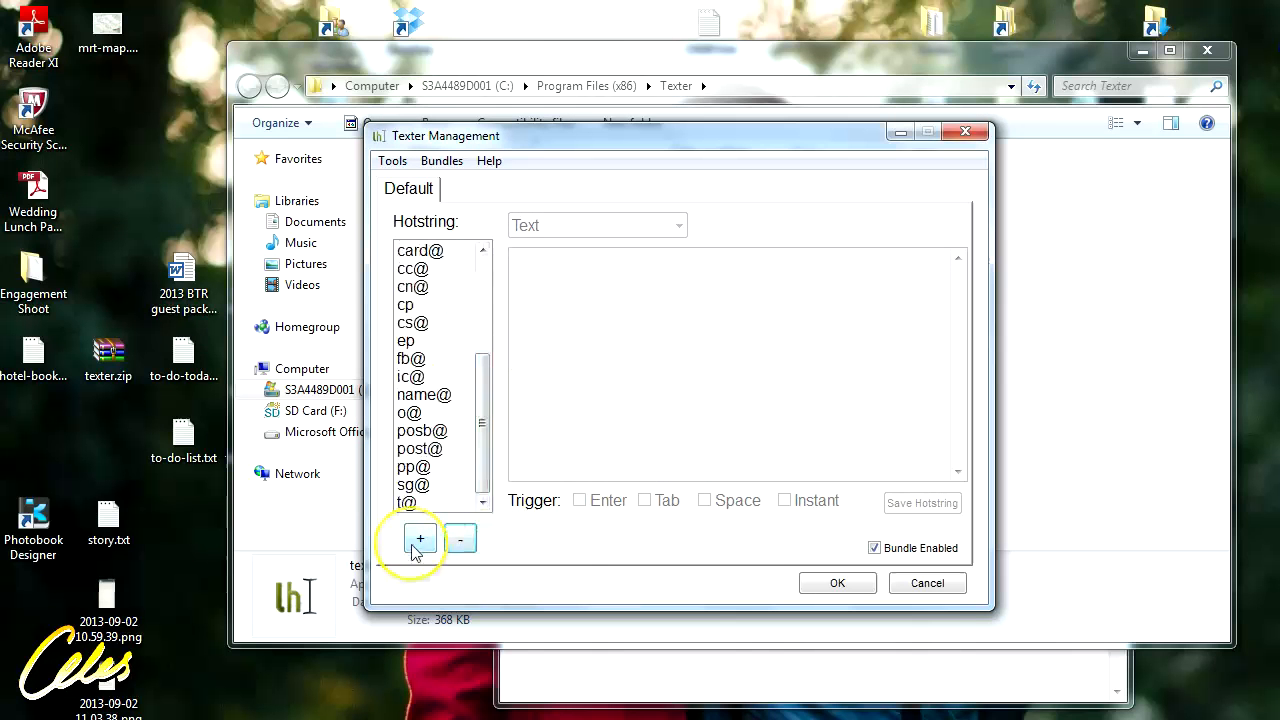
pyautogui.click(419, 538)
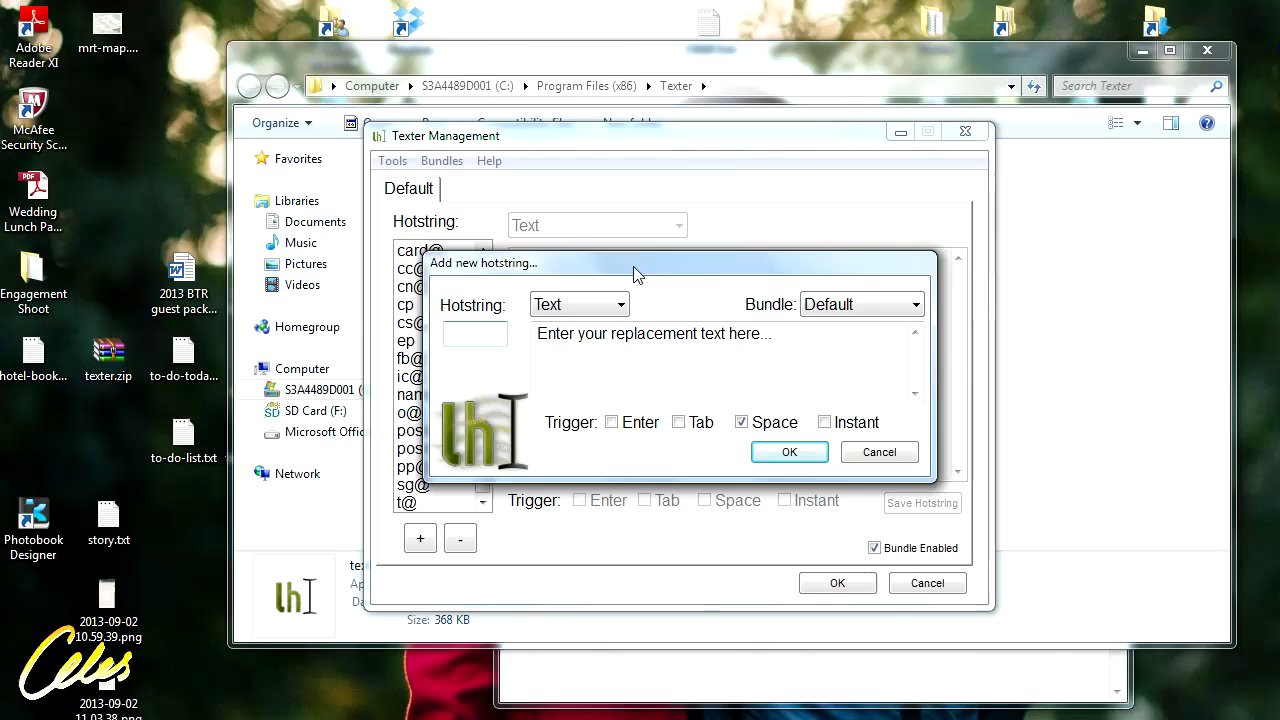
pyautogui.write('tel')
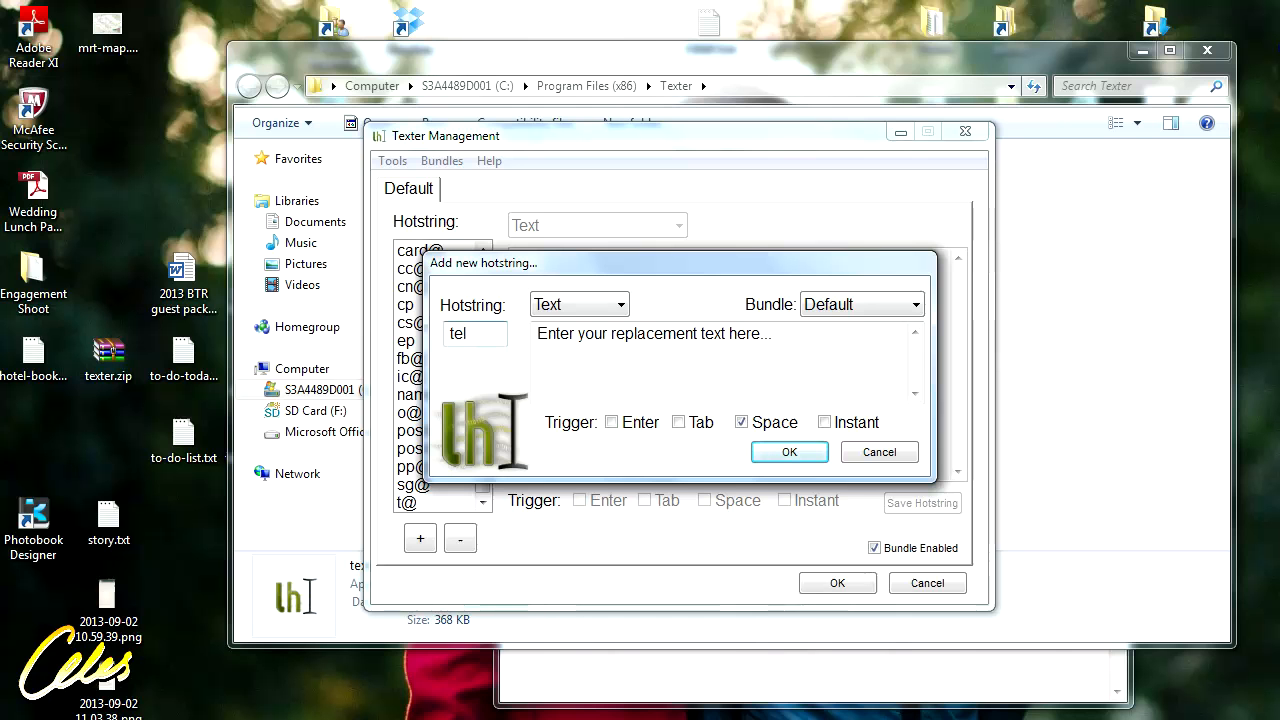
pyautogui.write('@')
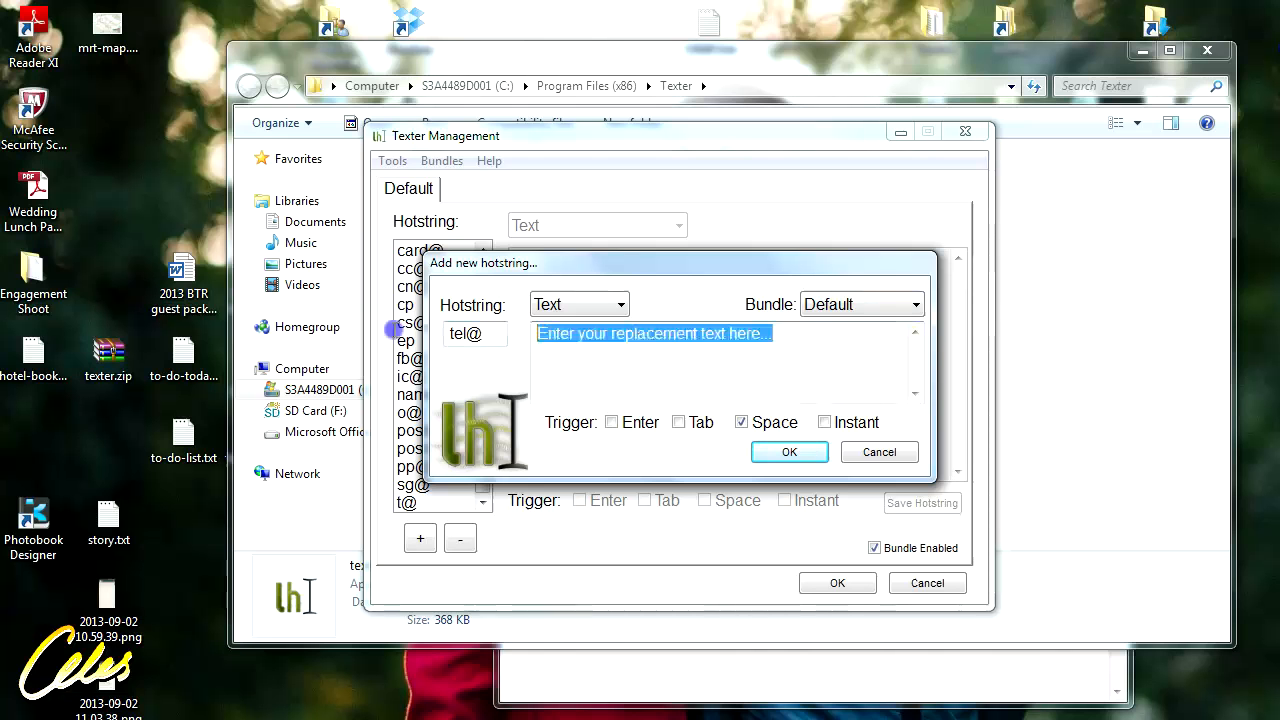
pyautogui.write('+65')
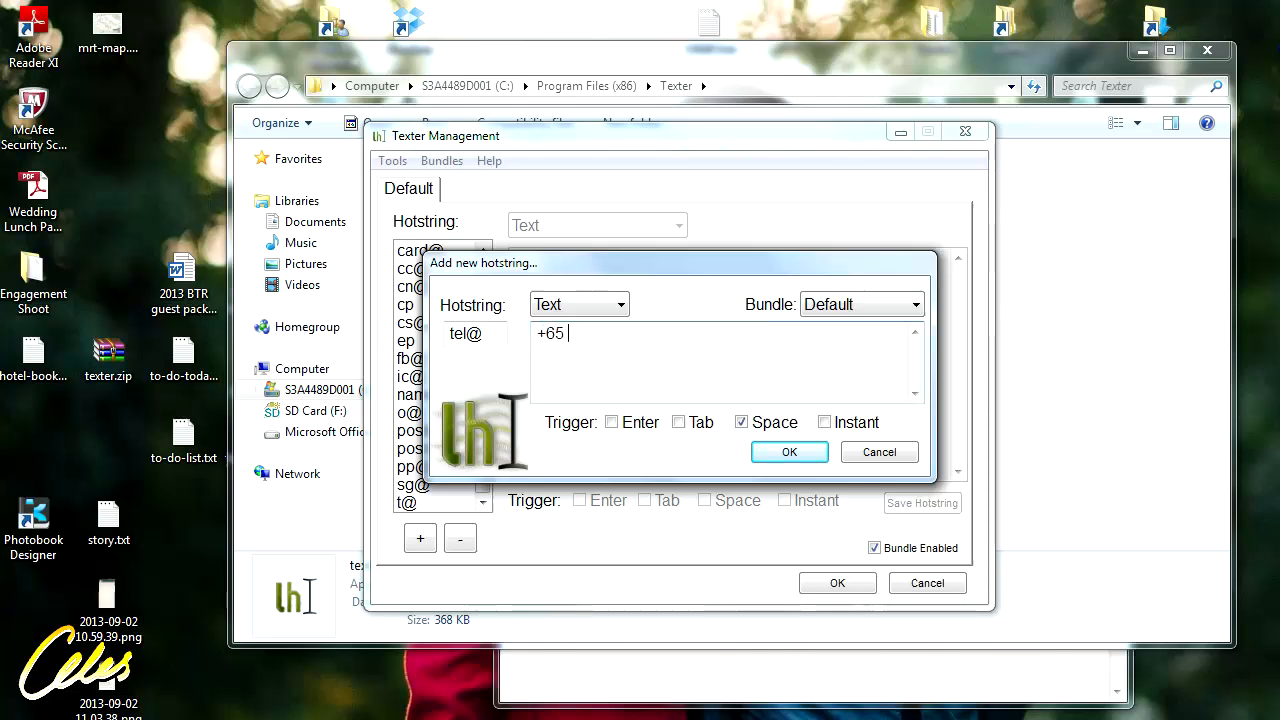
pyautogui.write('98765432')
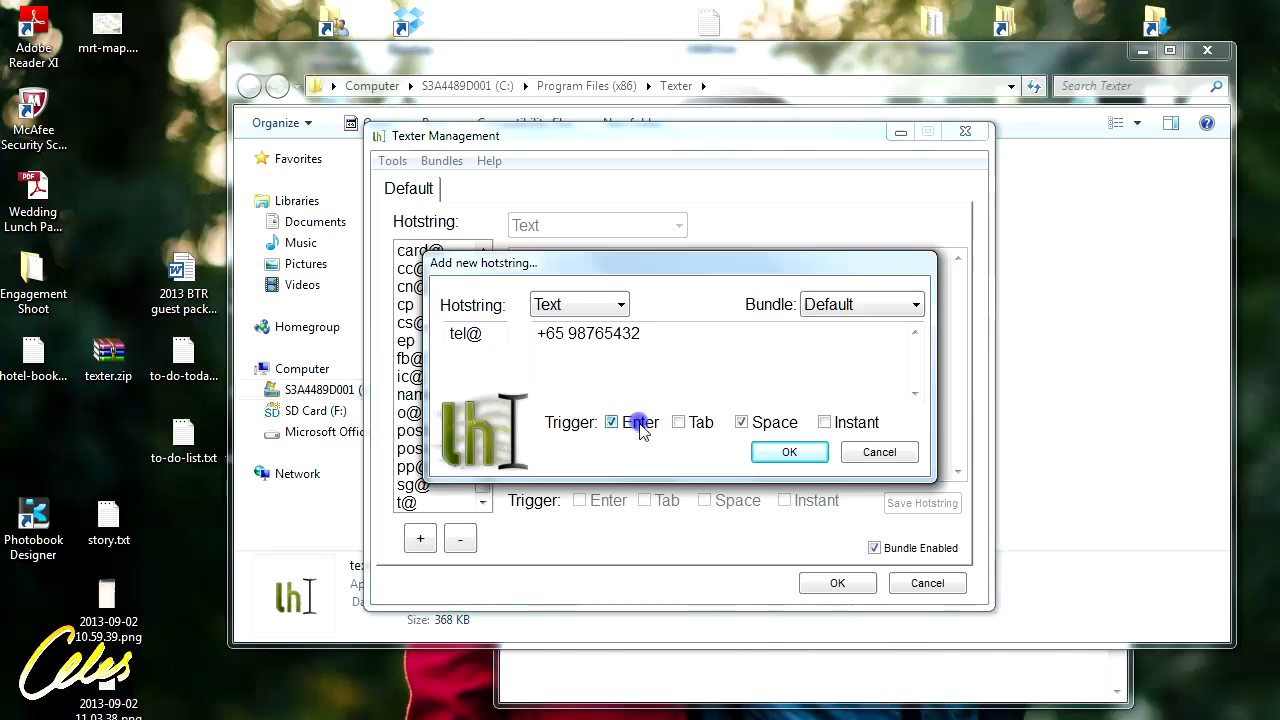
# Step: Set the tel@ expansion to trigger only on Space and save it
pyautogui.click(611, 421)
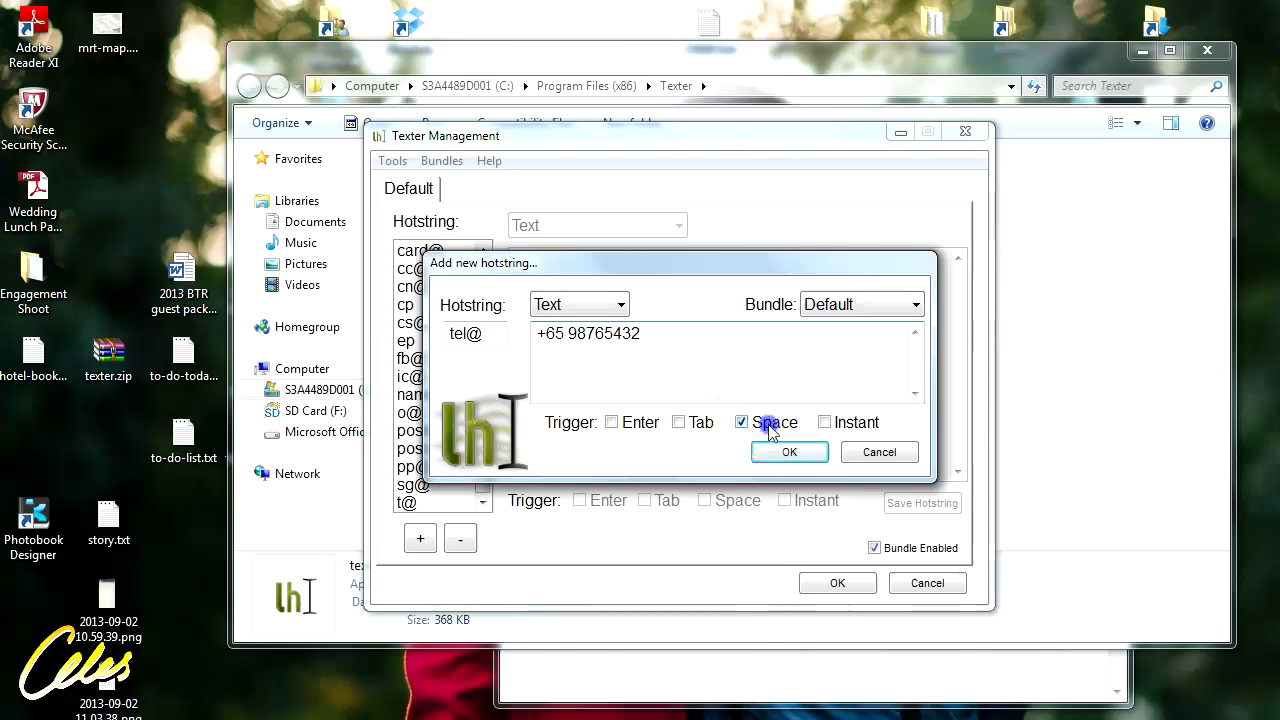
pyautogui.click(611, 421)
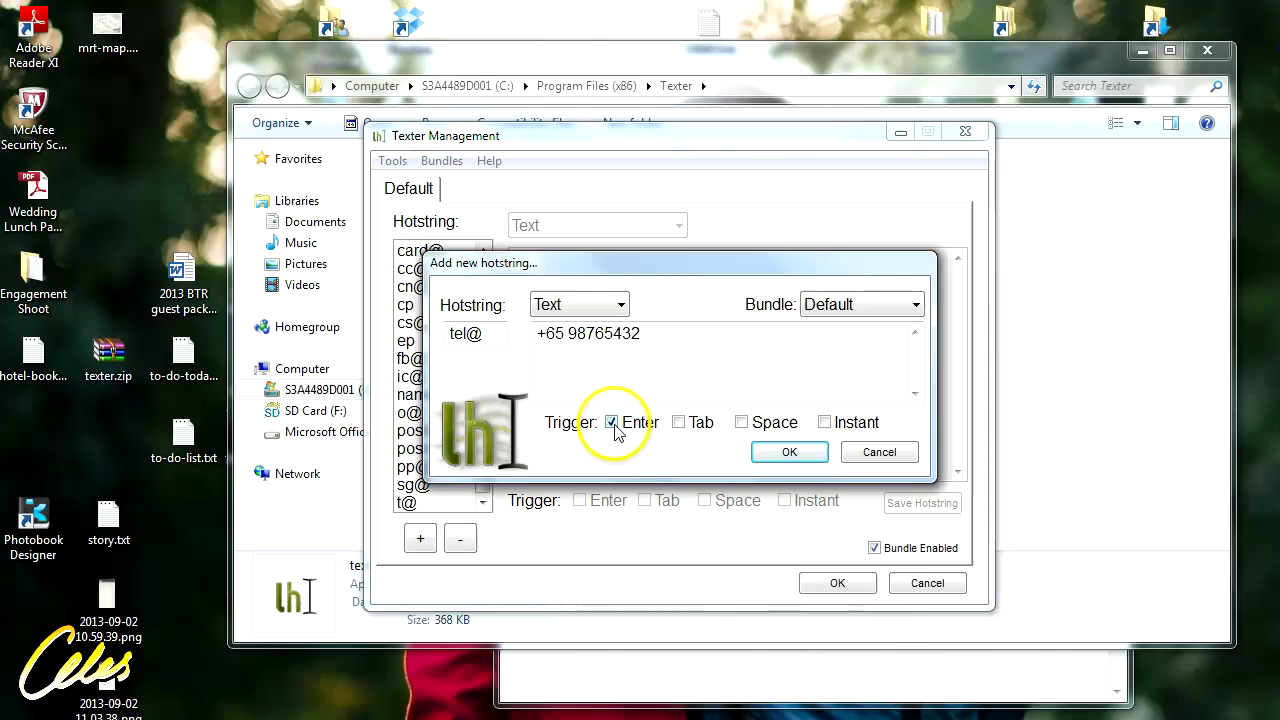
pyautogui.click(612, 421)
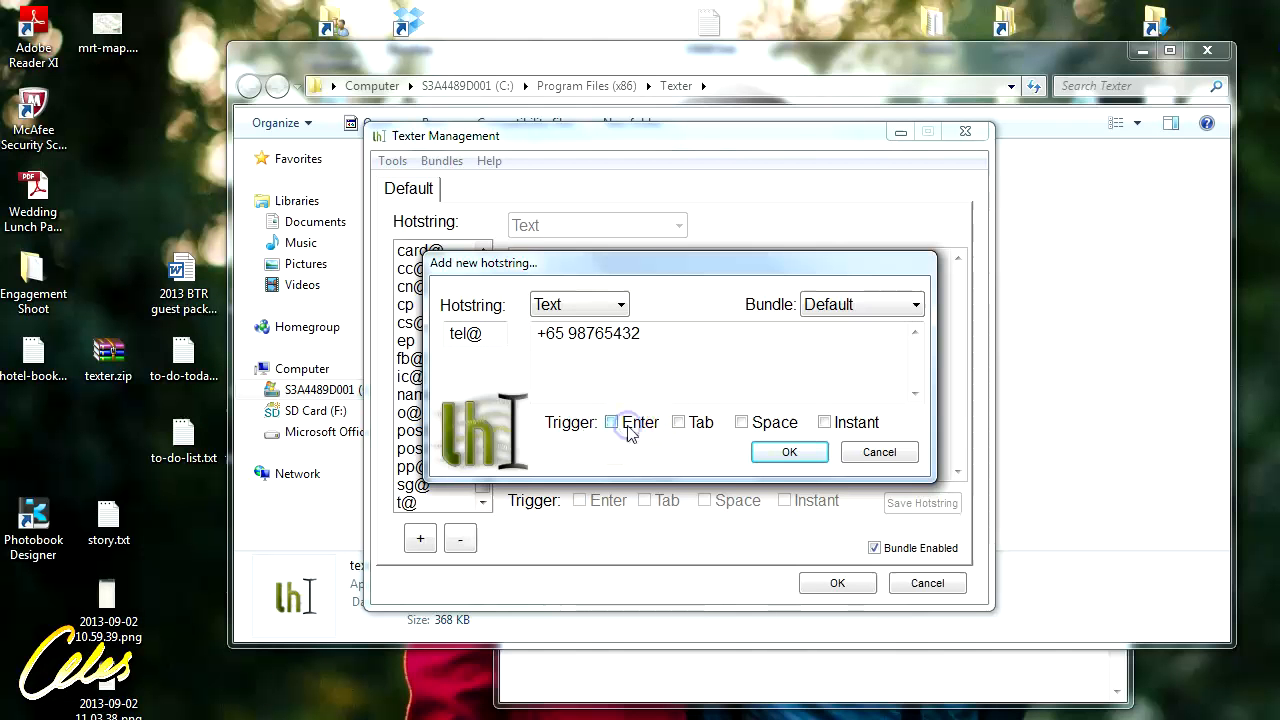
pyautogui.click(742, 422)
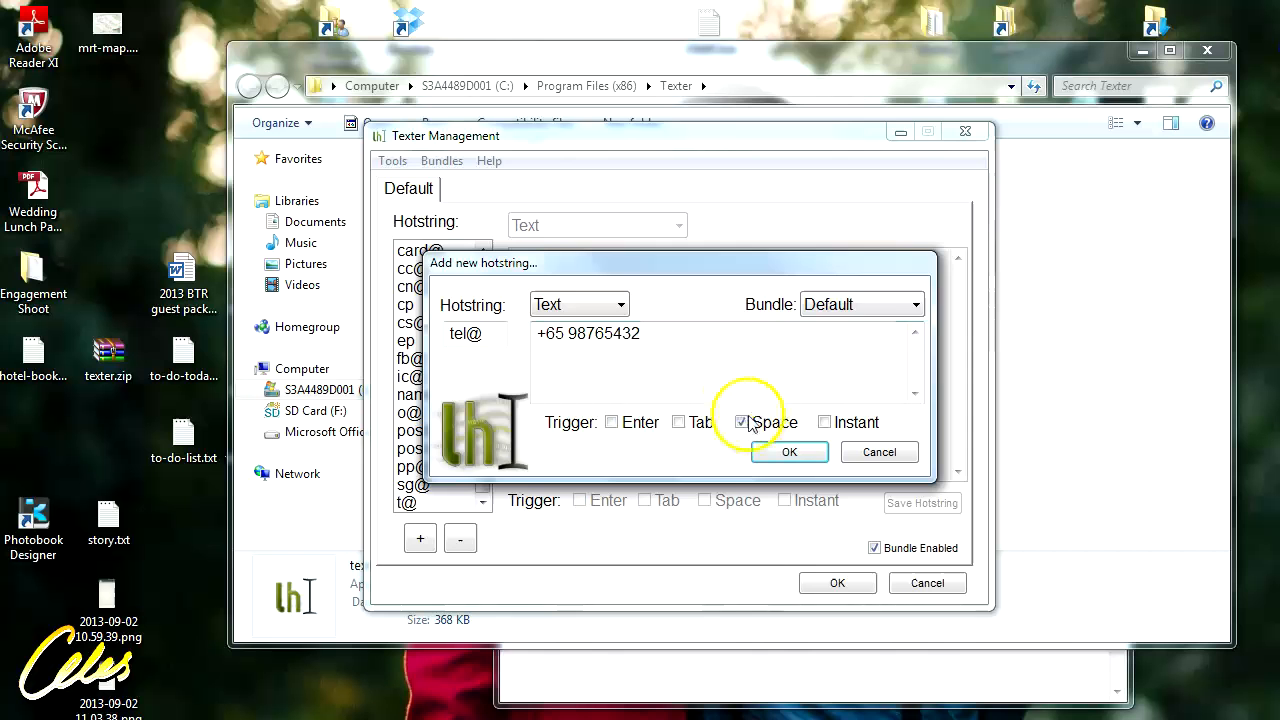
pyautogui.click(789, 452)
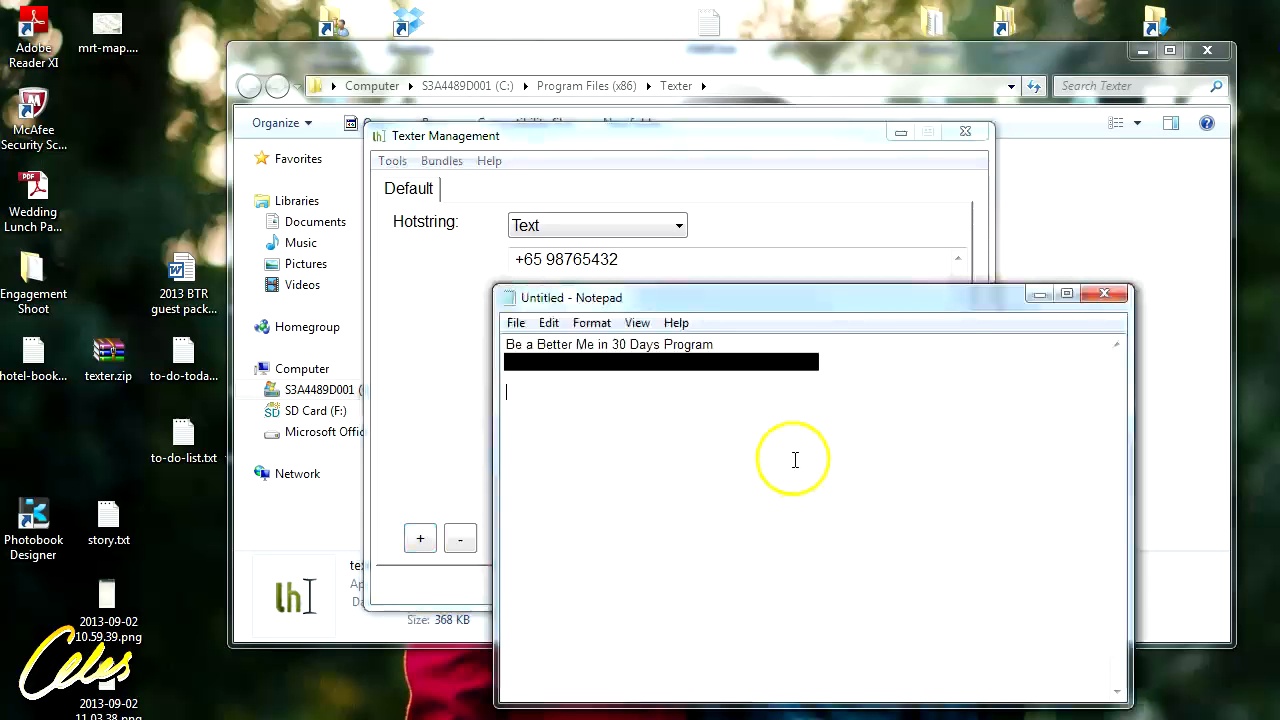
pyautogui.write('tel@')
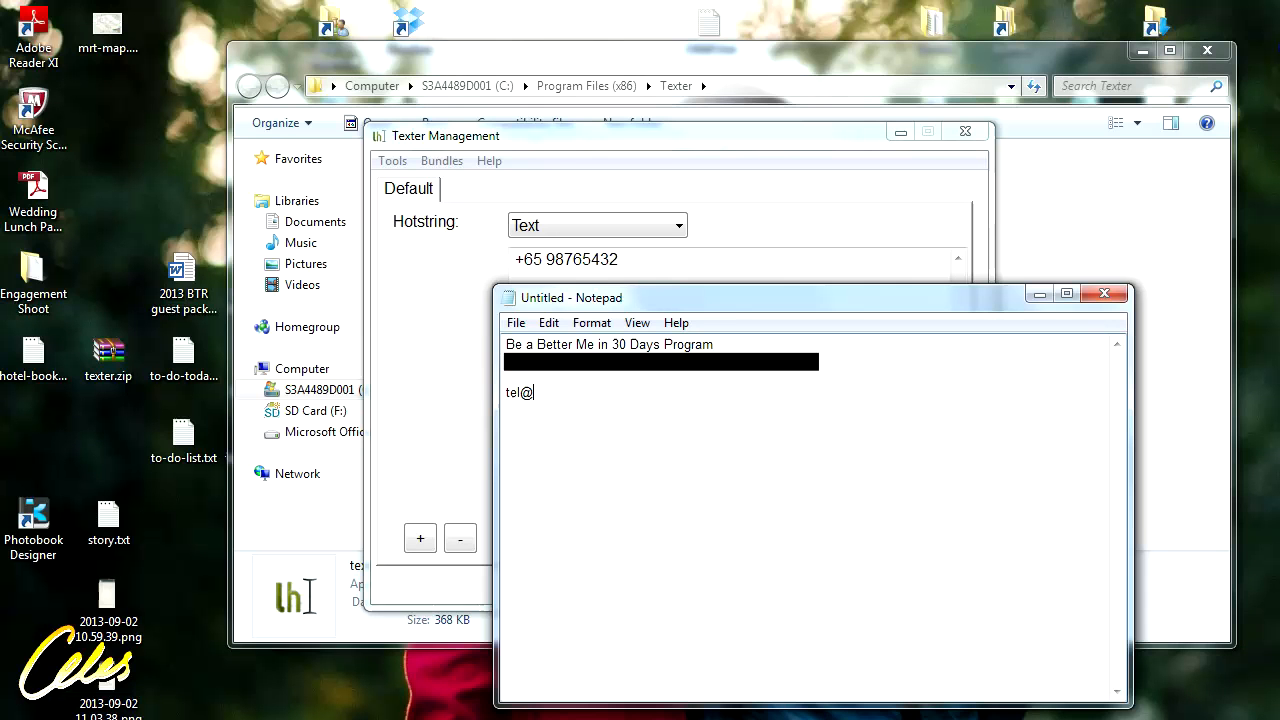
pyautogui.write('+65 98765432')
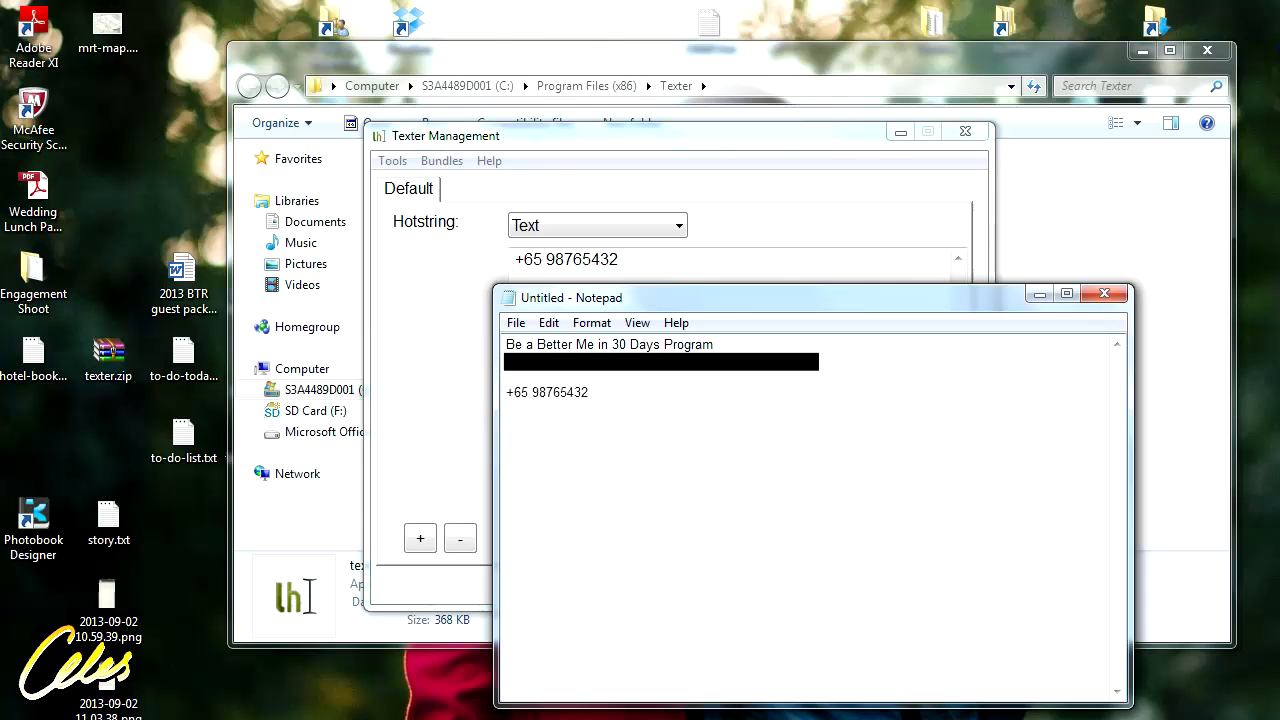
pyautogui.moveTo(800, 165)
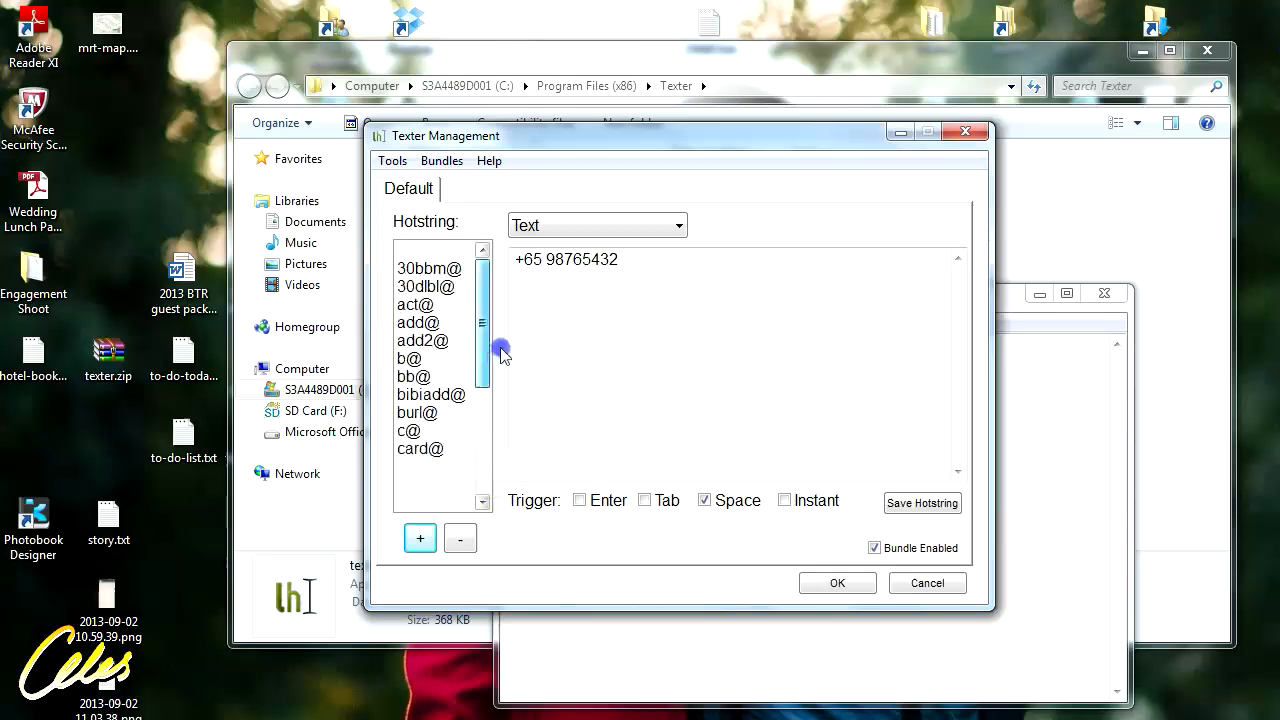
pyautogui.click(483, 503)
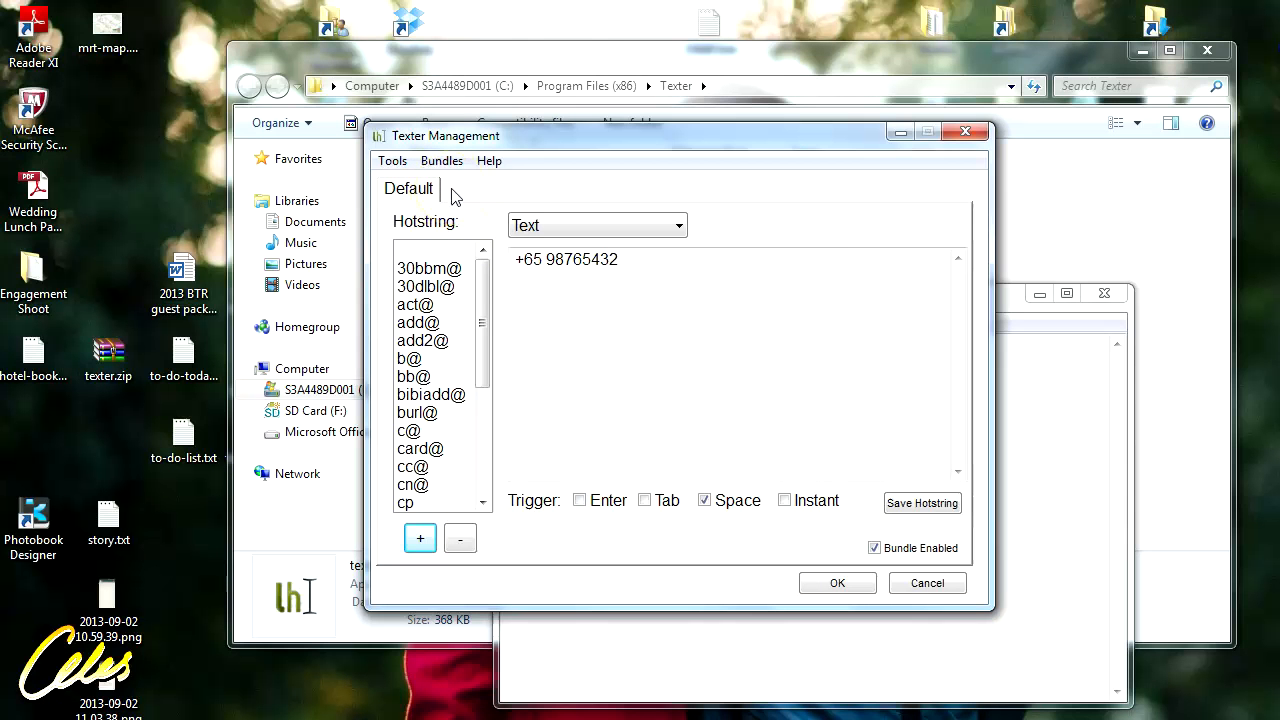
pyautogui.click(392, 160)
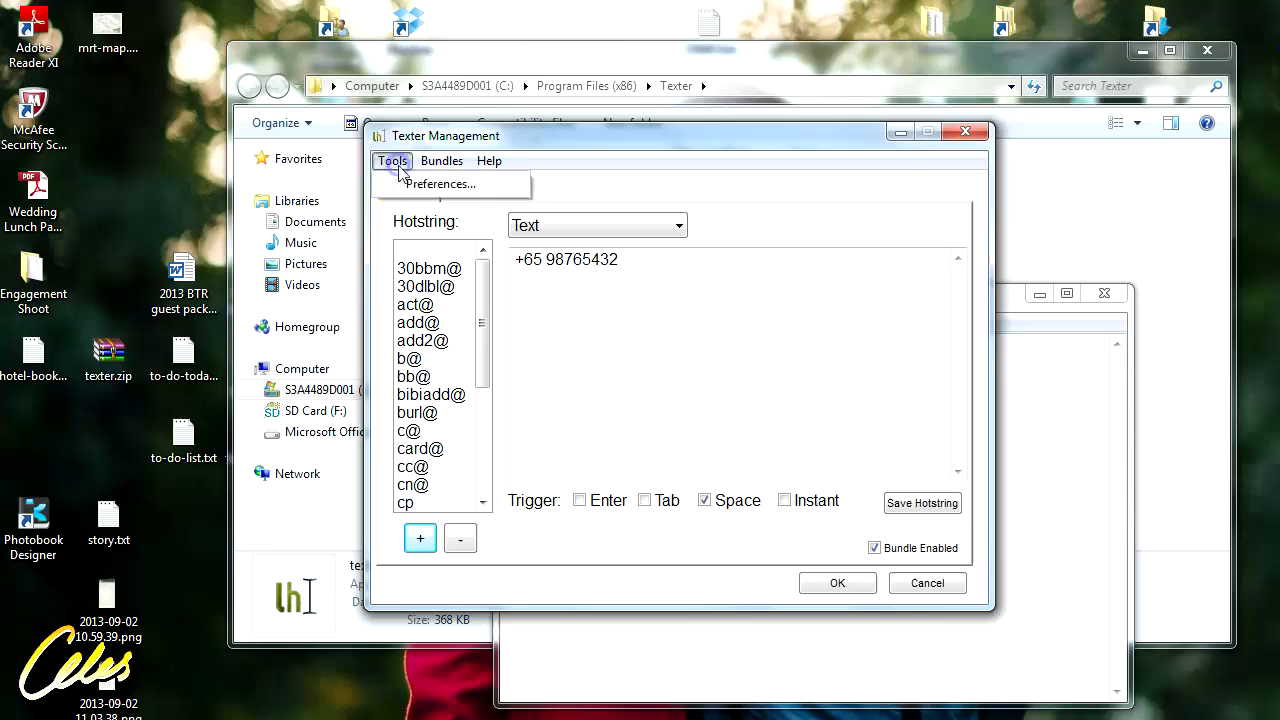
pyautogui.click(440, 183)
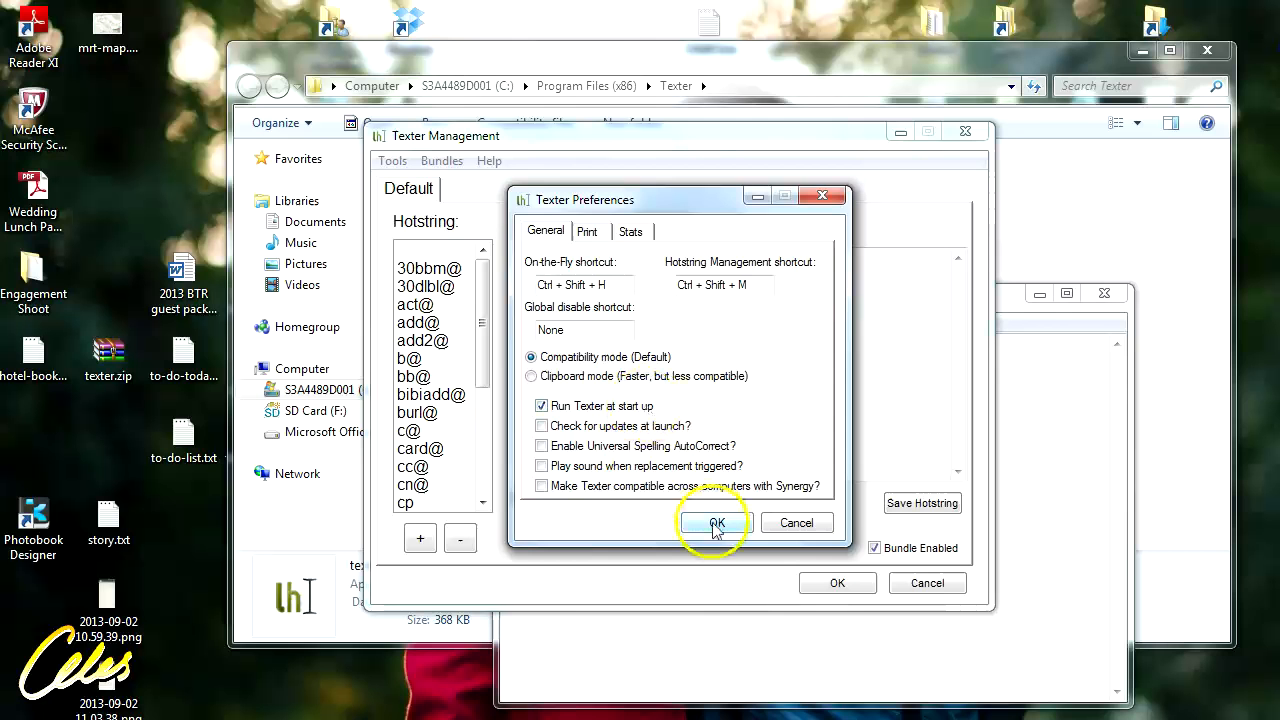
pyautogui.click(716, 523)
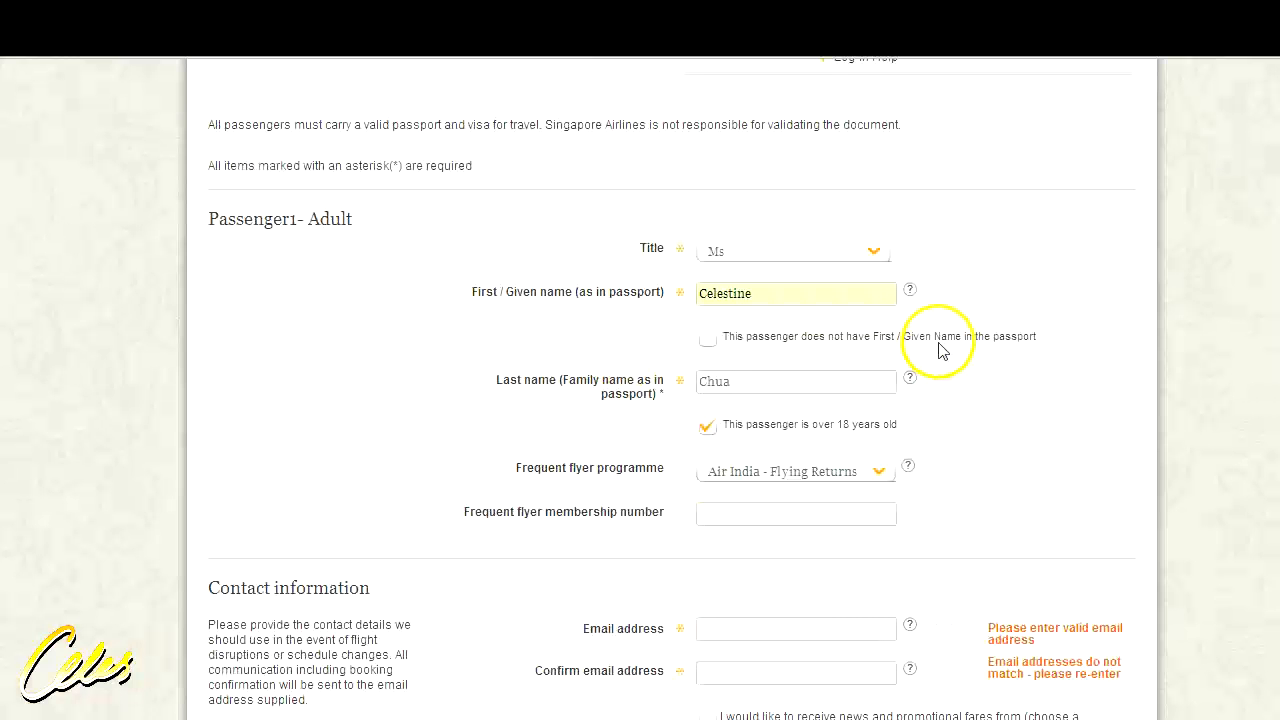
pyautogui.moveTo(983, 383)
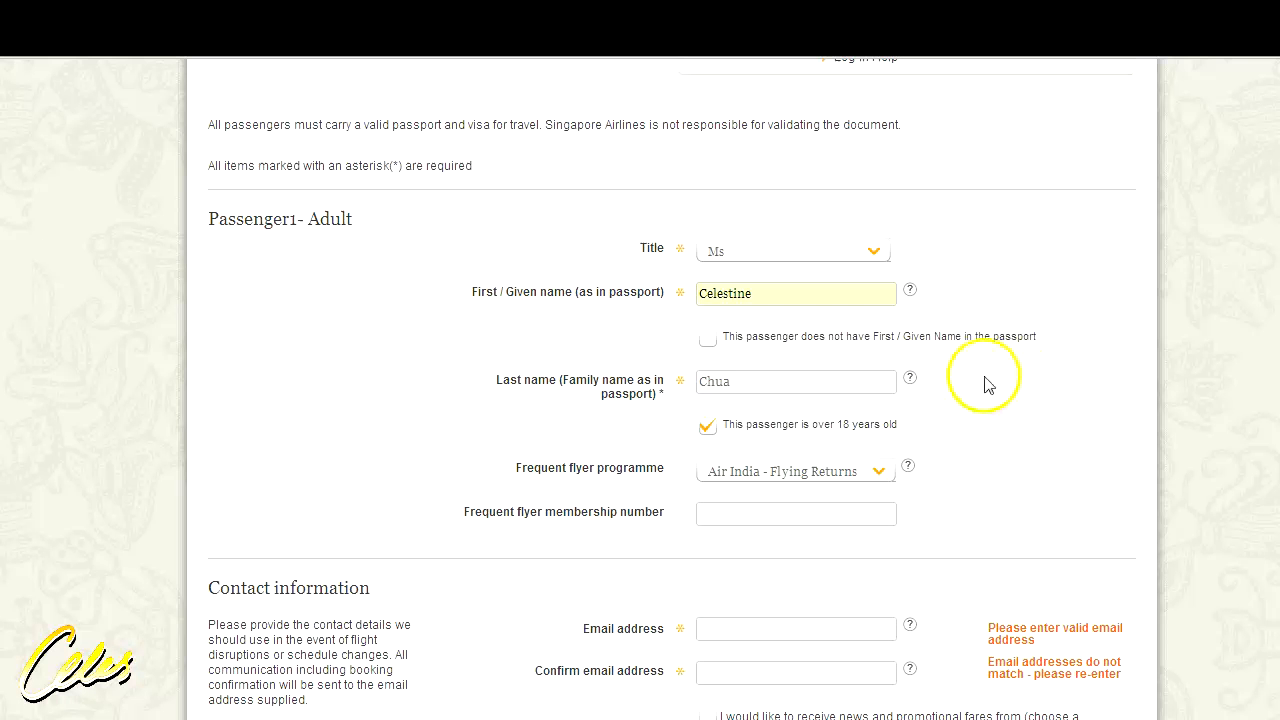
# Step: Fill the Singapore Airlines frequent flyer membership number using the pp hotstring
pyautogui.scroll(-3)
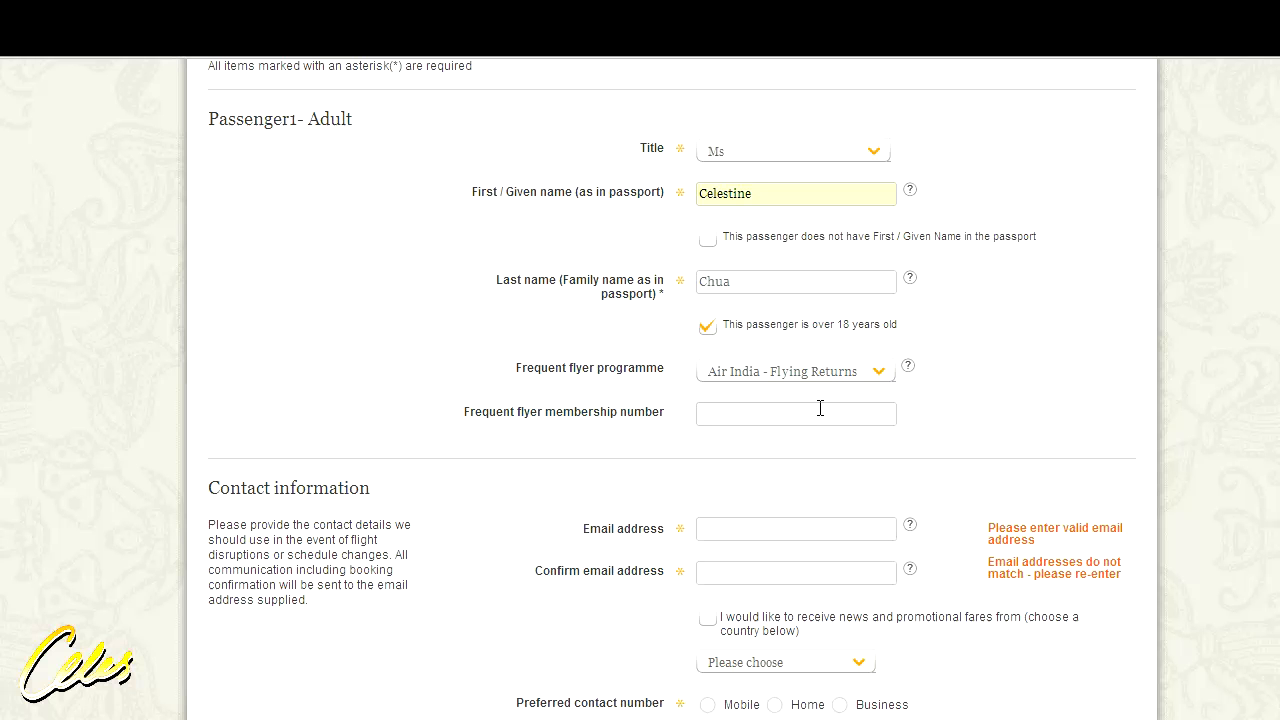
pyautogui.click(795, 413)
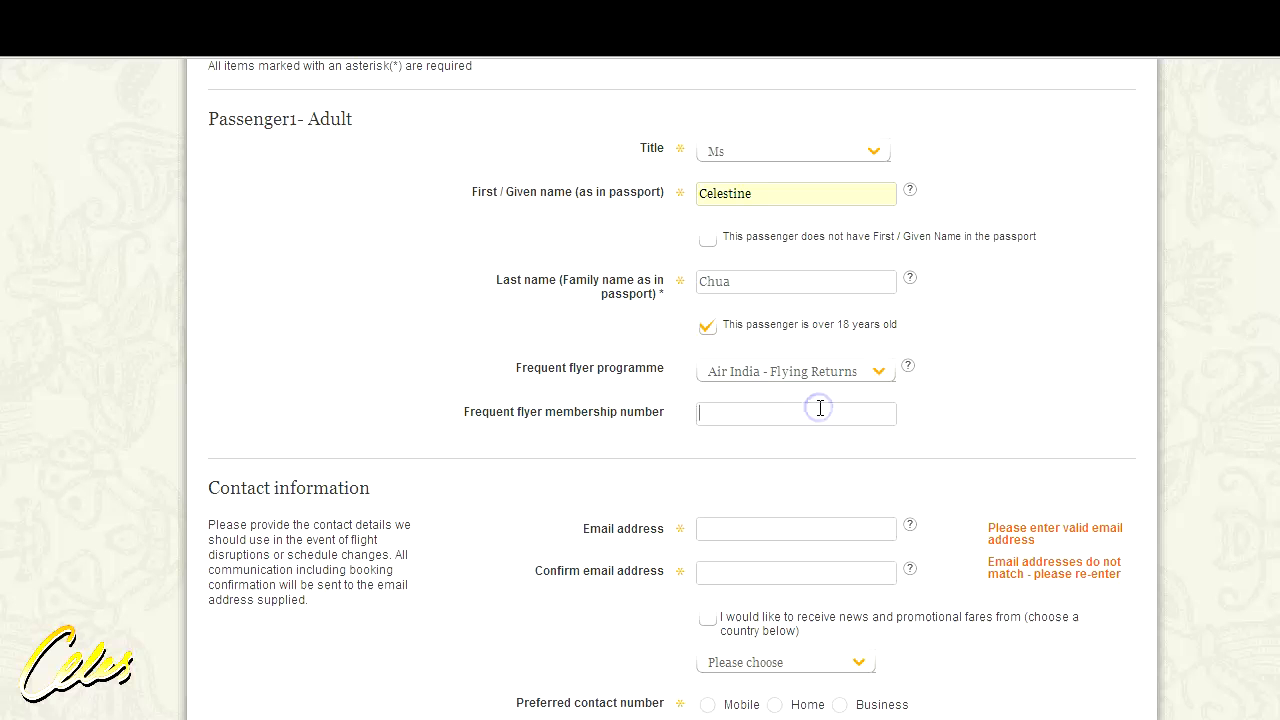
pyautogui.write('pp')
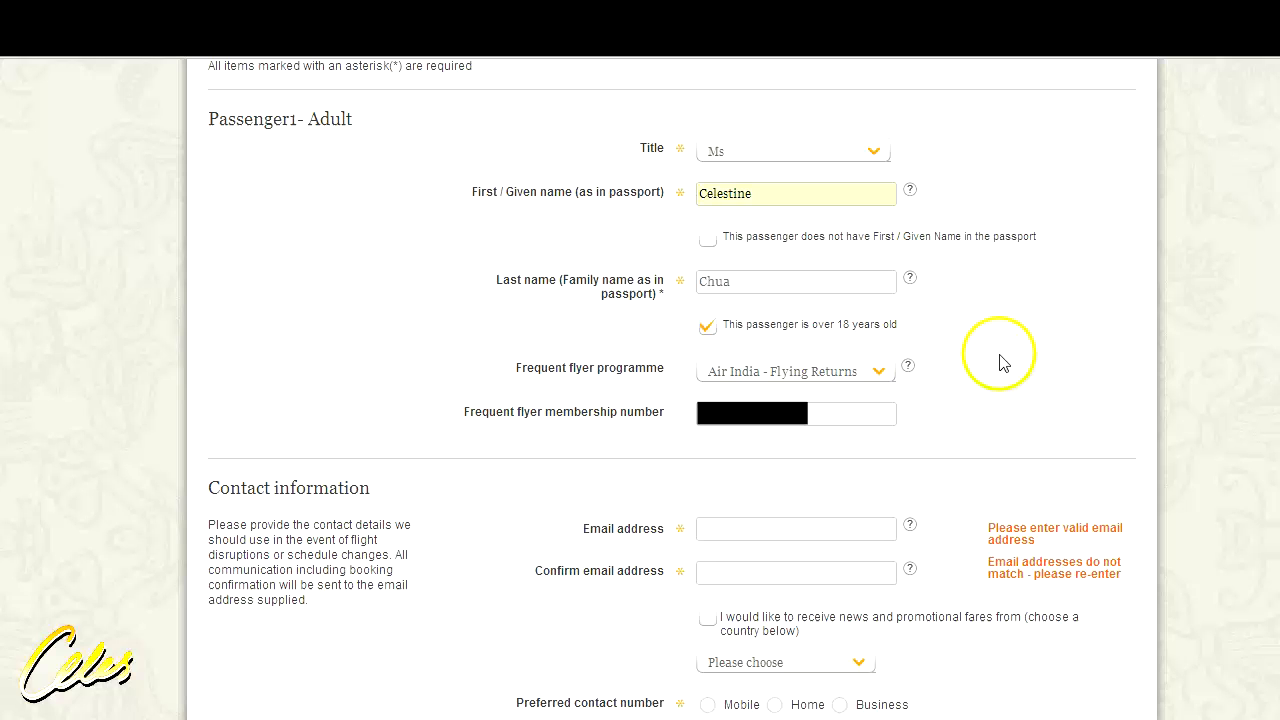
pyautogui.click(1000, 353)
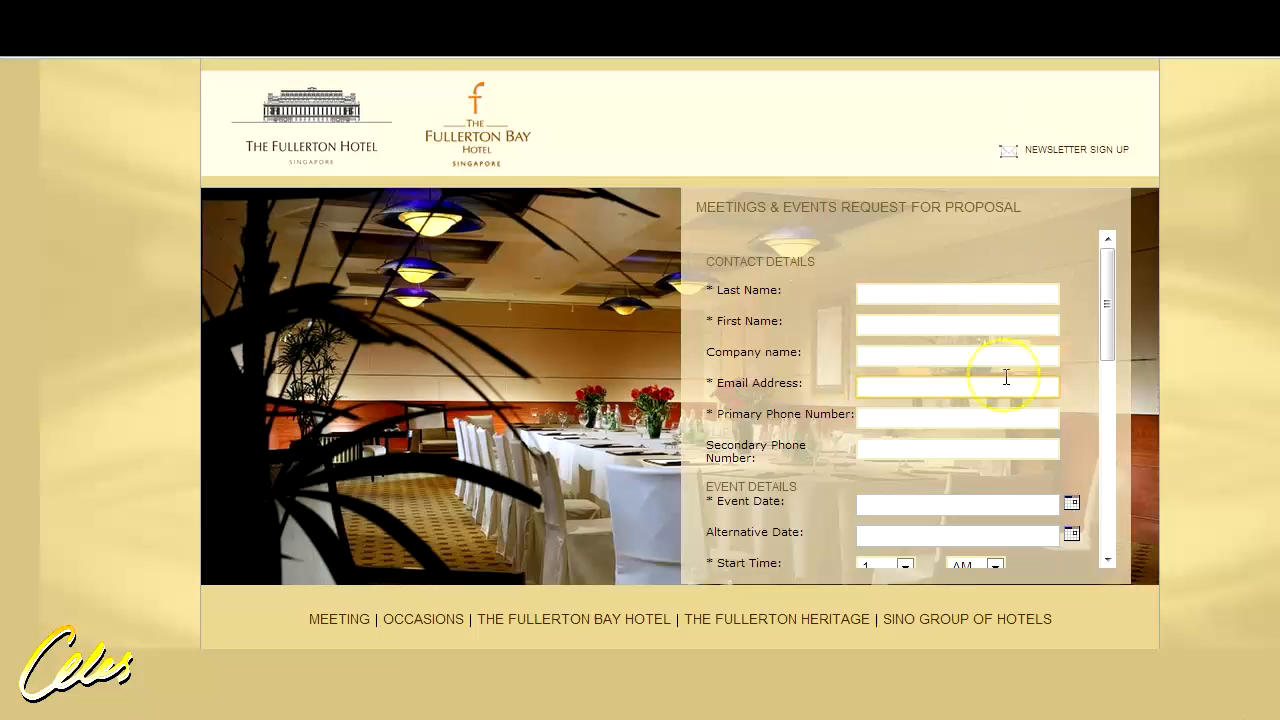
# Step: Fill the E-junkie login Email field by typing the b@ hotstring
pyautogui.write('c')
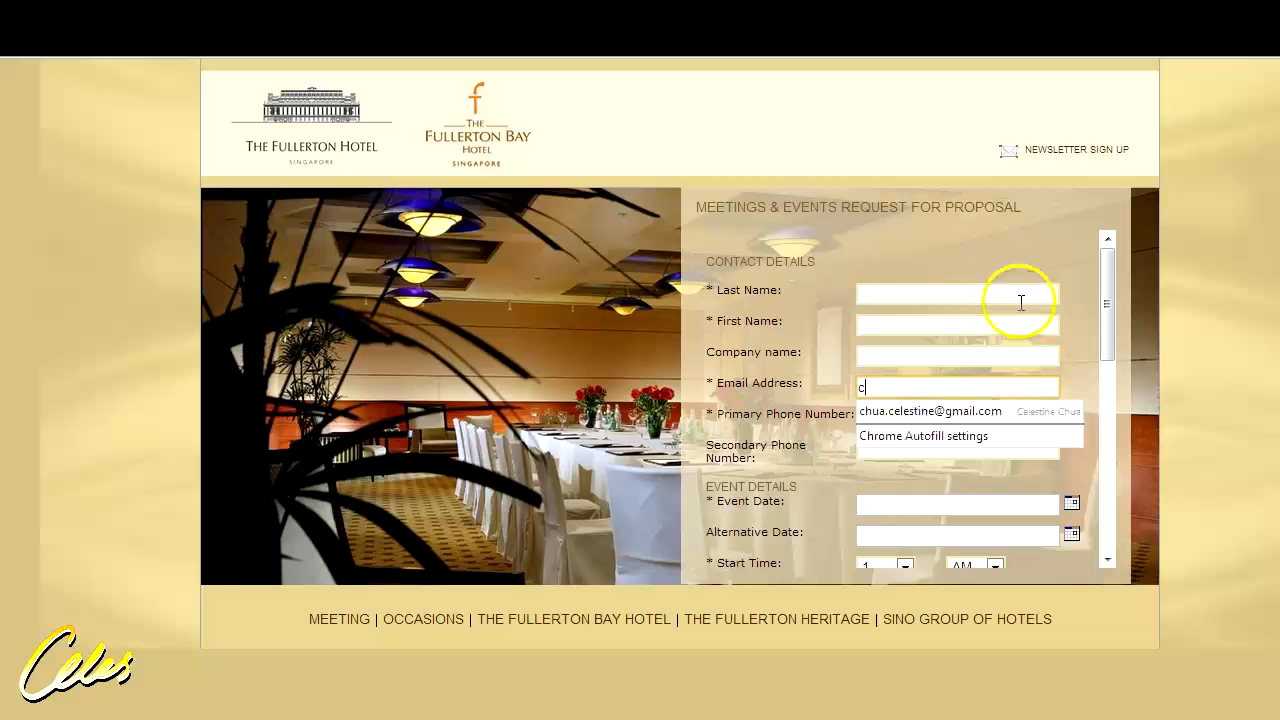
pyautogui.click(929, 411)
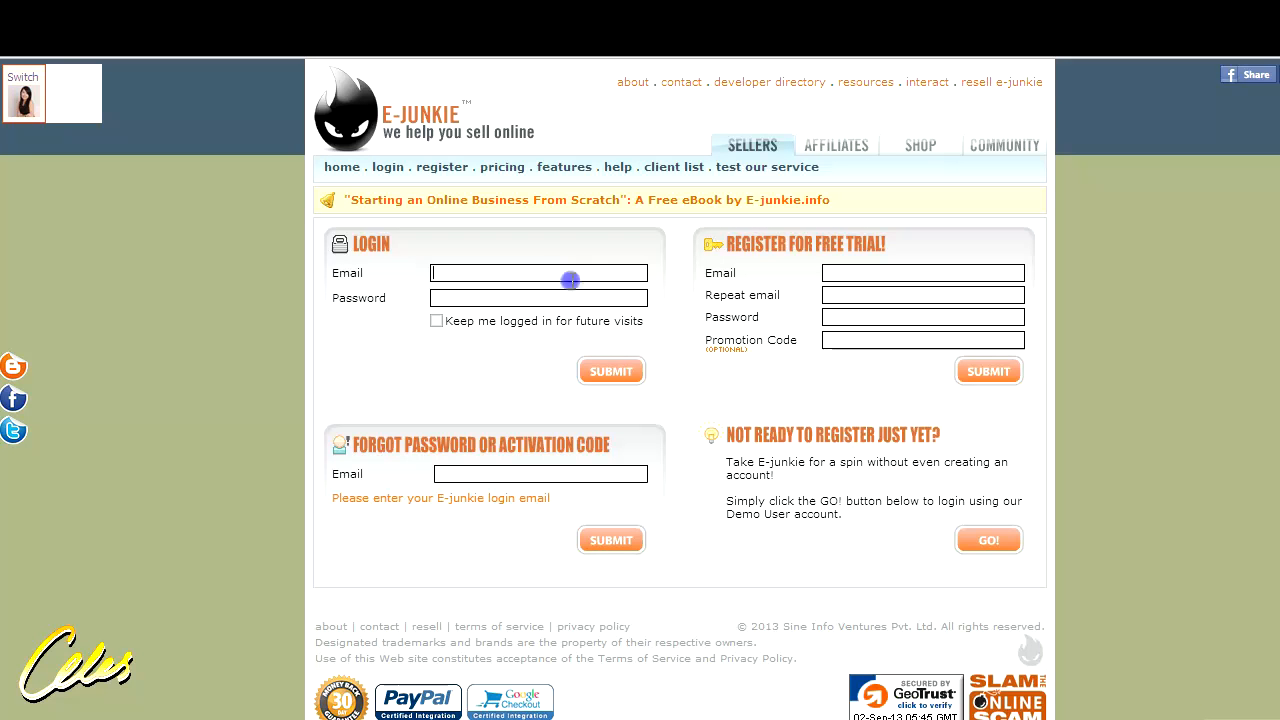
pyautogui.write('b')
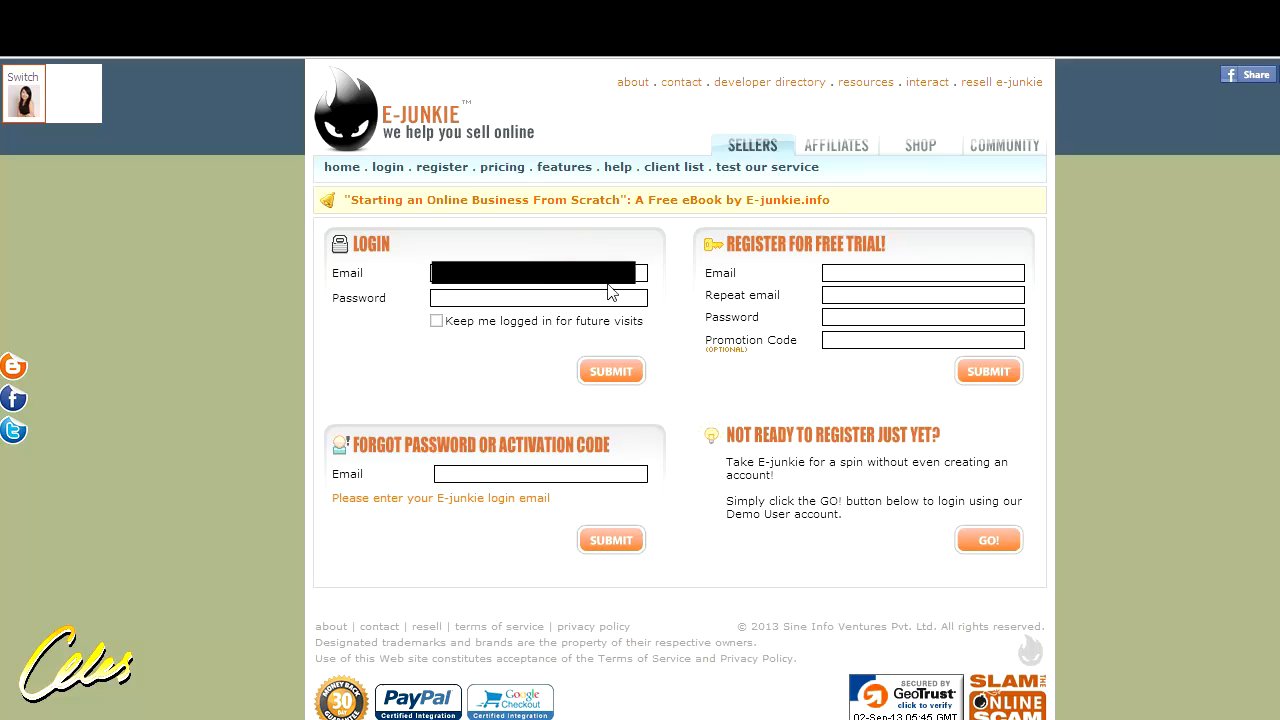
pyautogui.write('**')
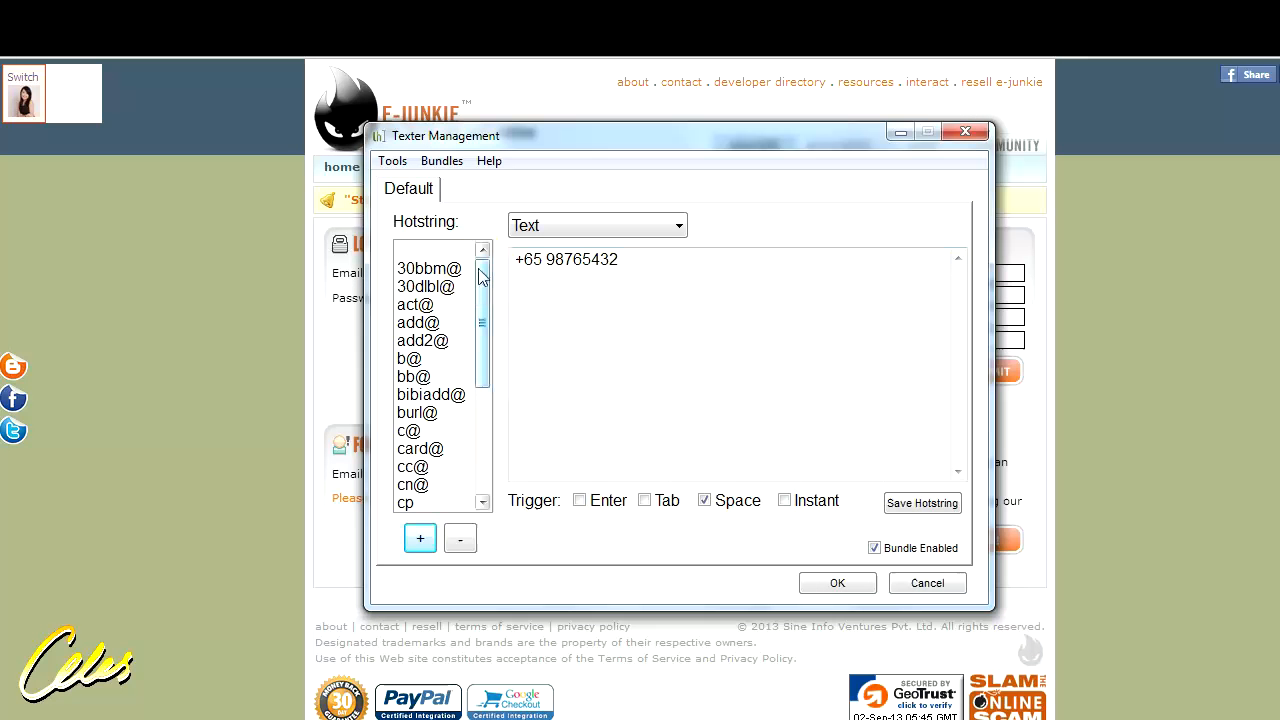
# Step: Select act@ in Texter Management to show its download-reactivation reply text
pyautogui.click(640, 277)
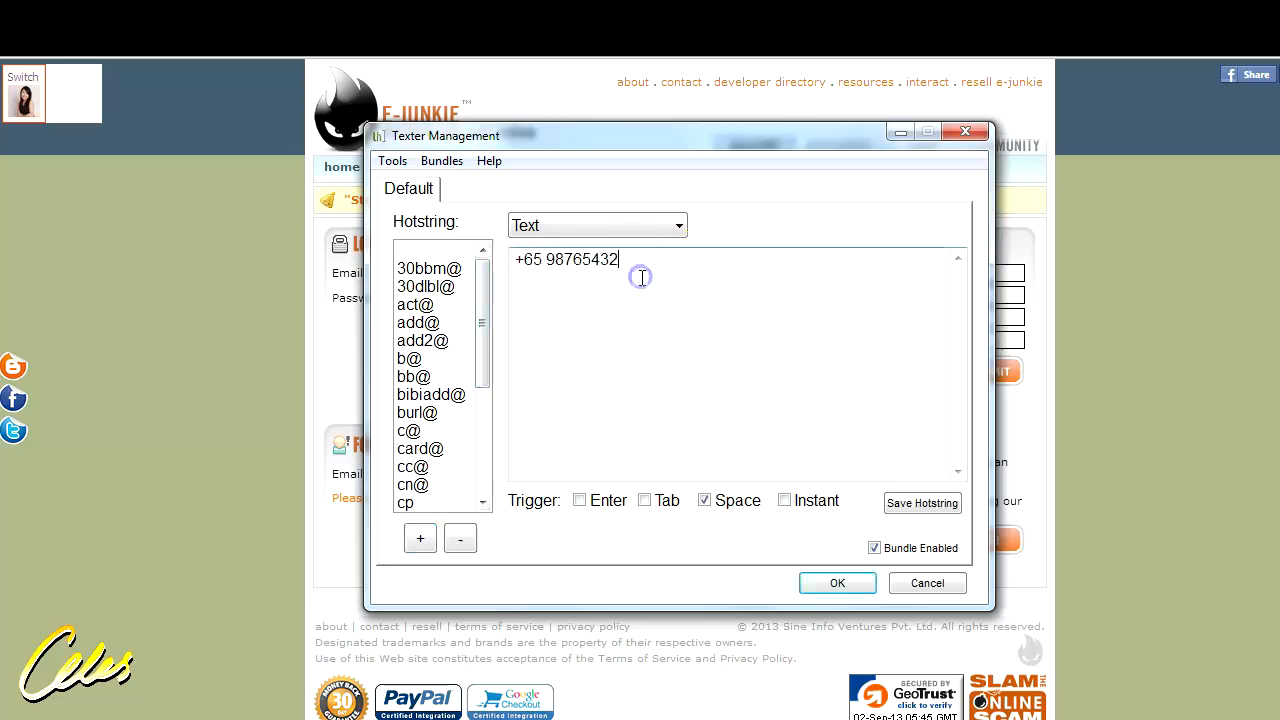
pyautogui.click(415, 304)
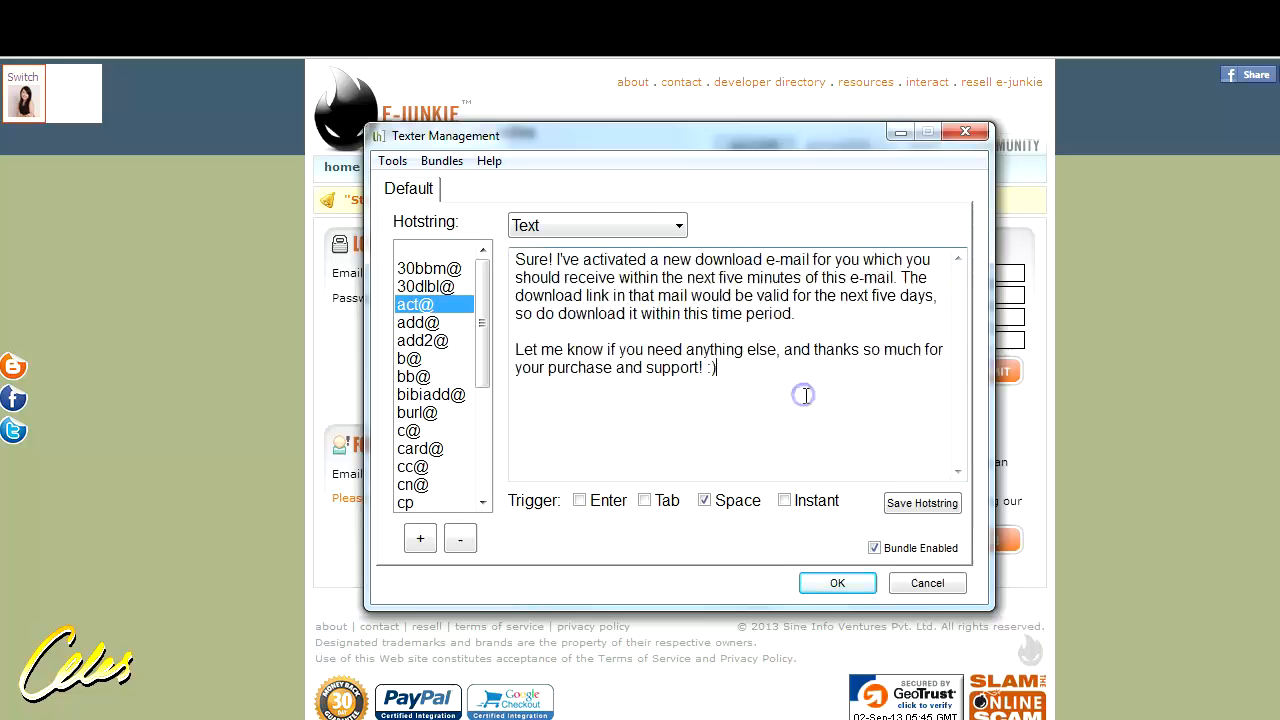
pyautogui.moveTo(806, 396)
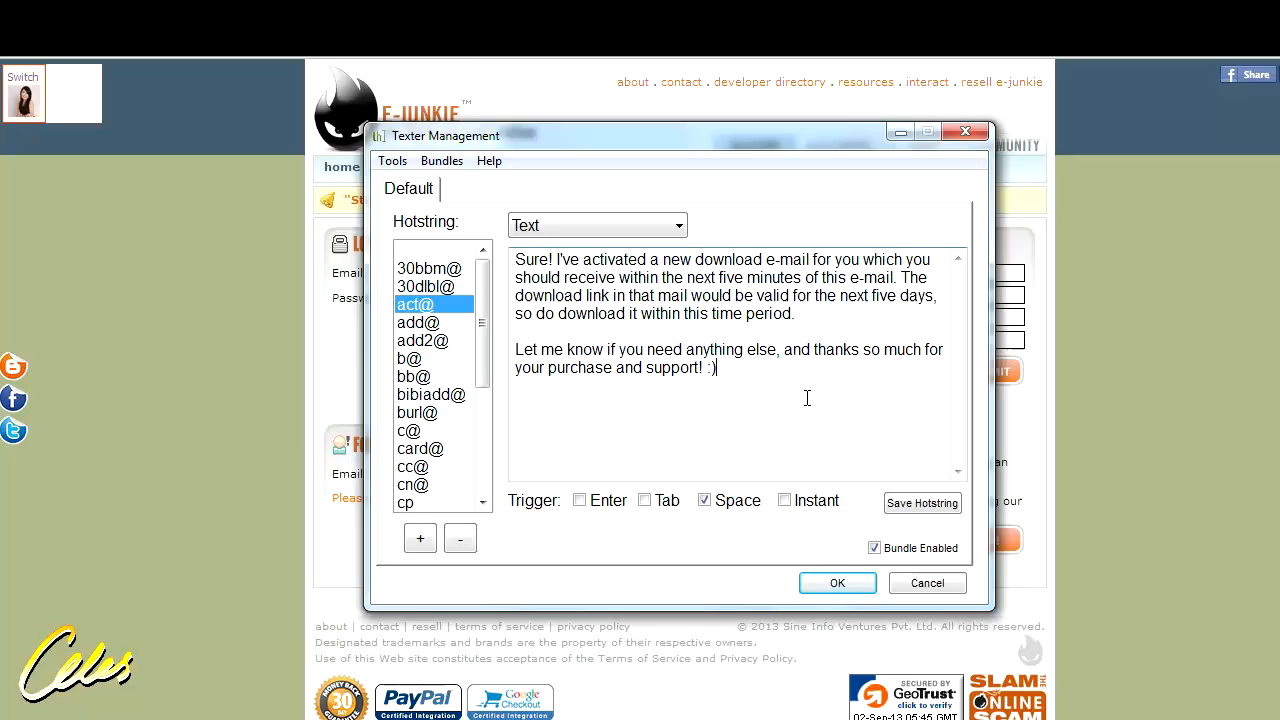
pyautogui.moveTo(793, 398)
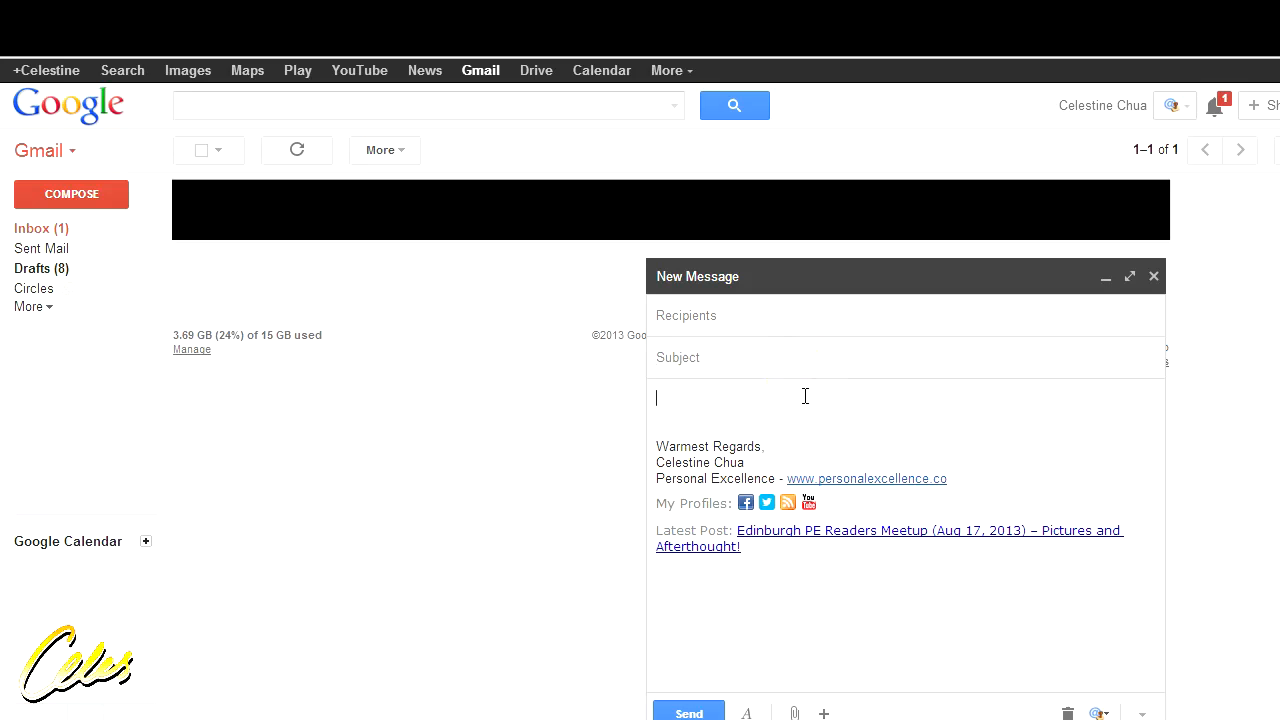
# Step: Start the Gmail message with the greeting 'Hi Darren, Sure!'
pyautogui.write('Hi')
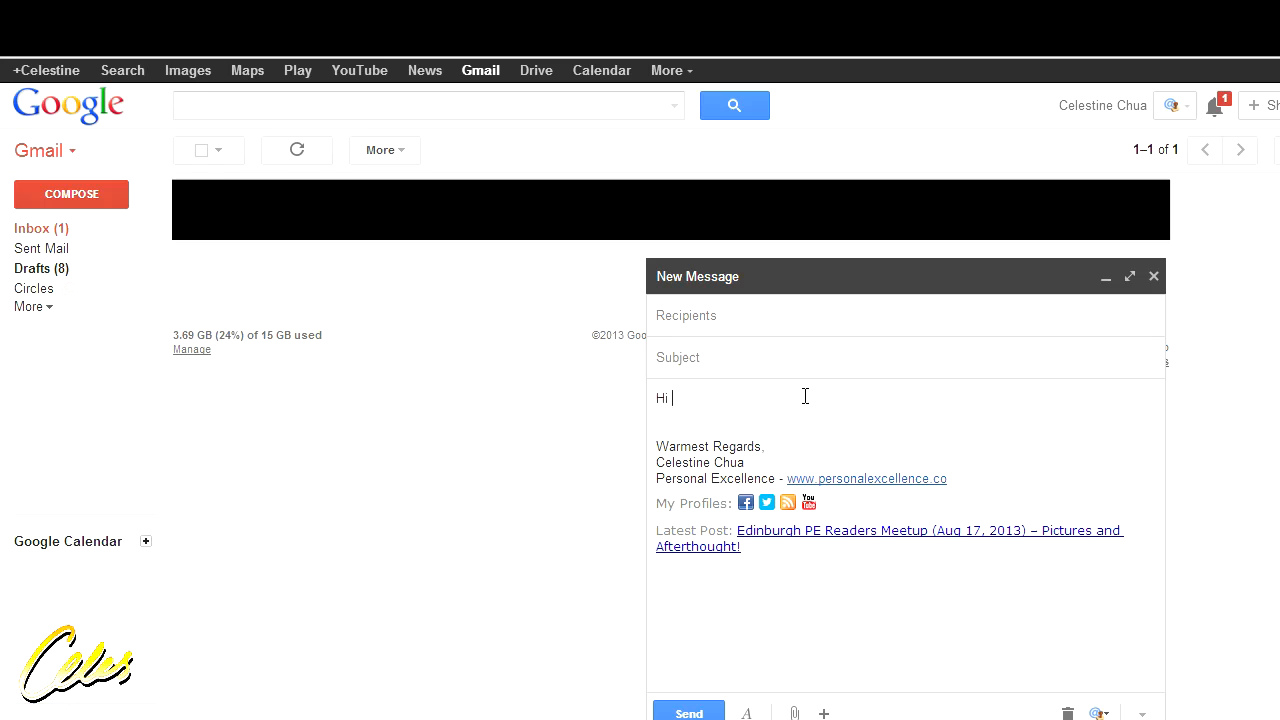
pyautogui.write('Darren,')
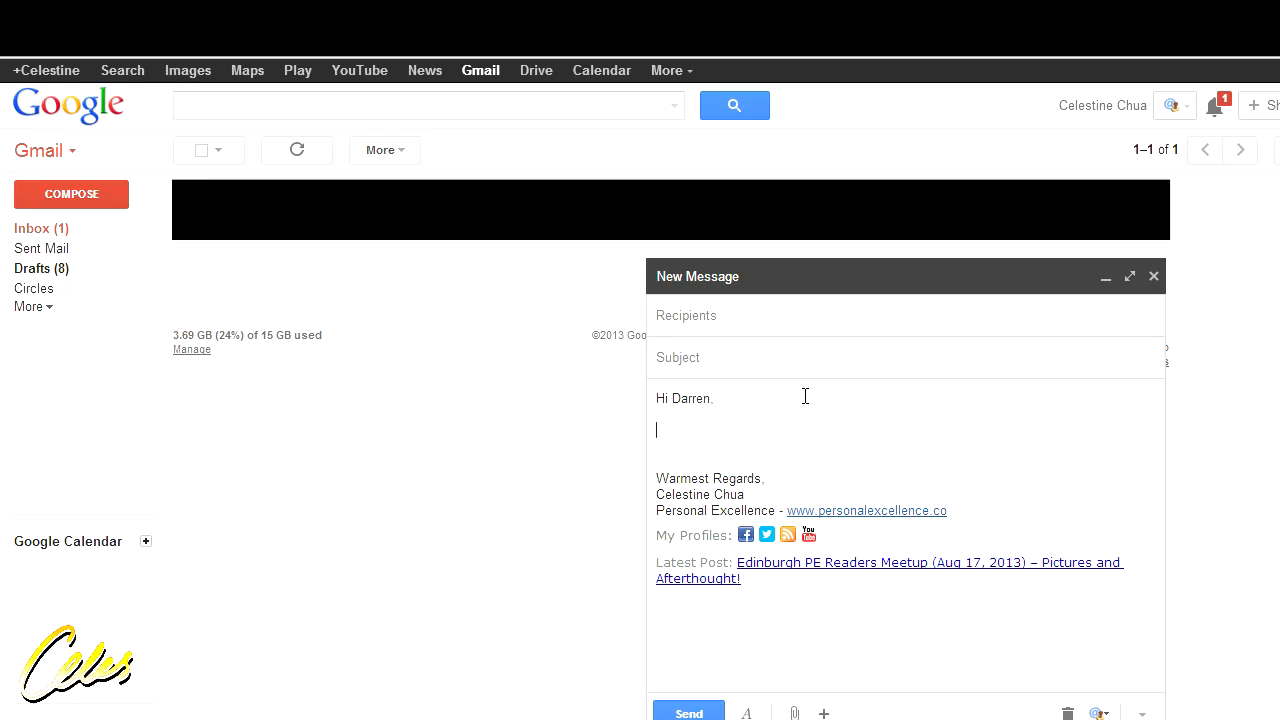
pyautogui.write('Sure!')
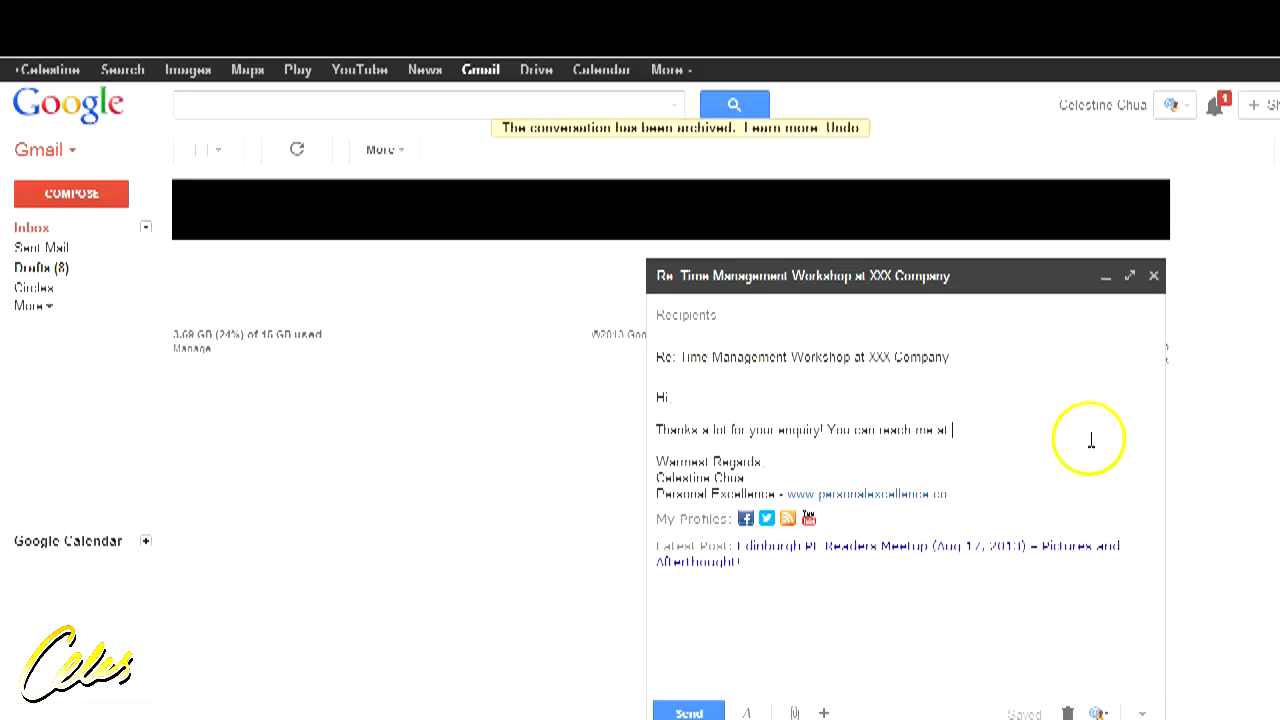
pyautogui.write('tel@')
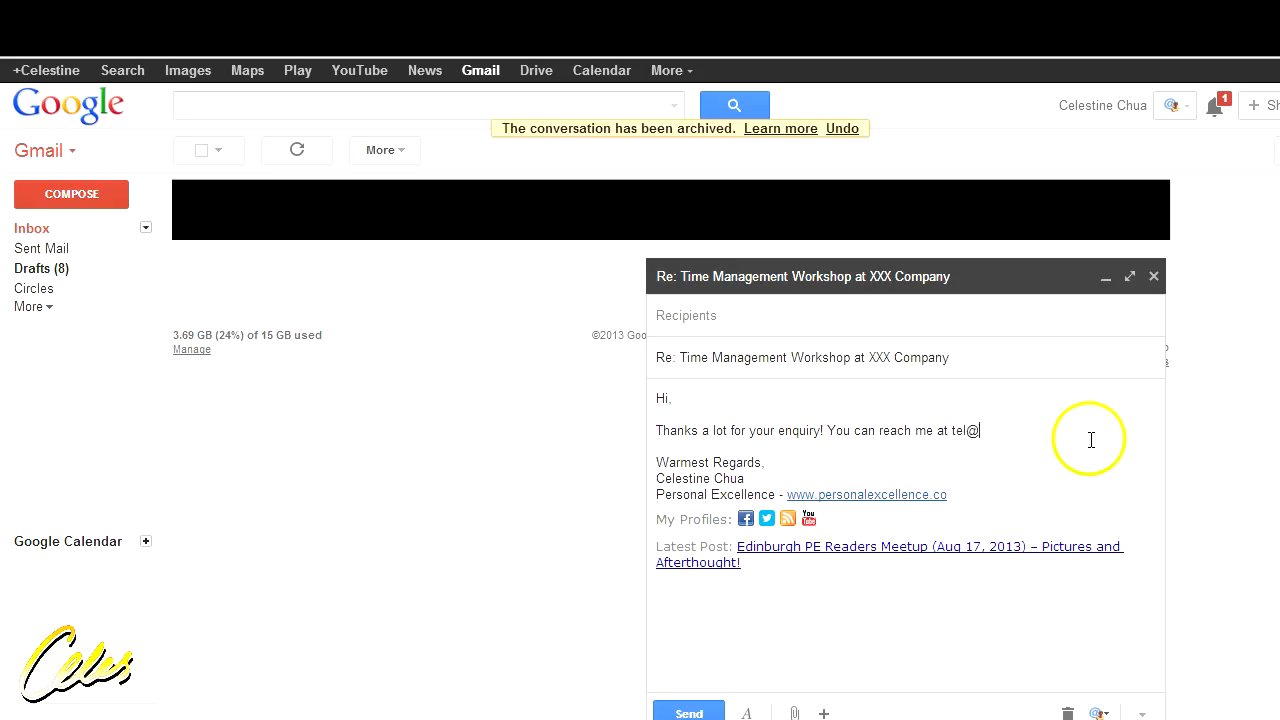
pyautogui.write('+65 98765432.')
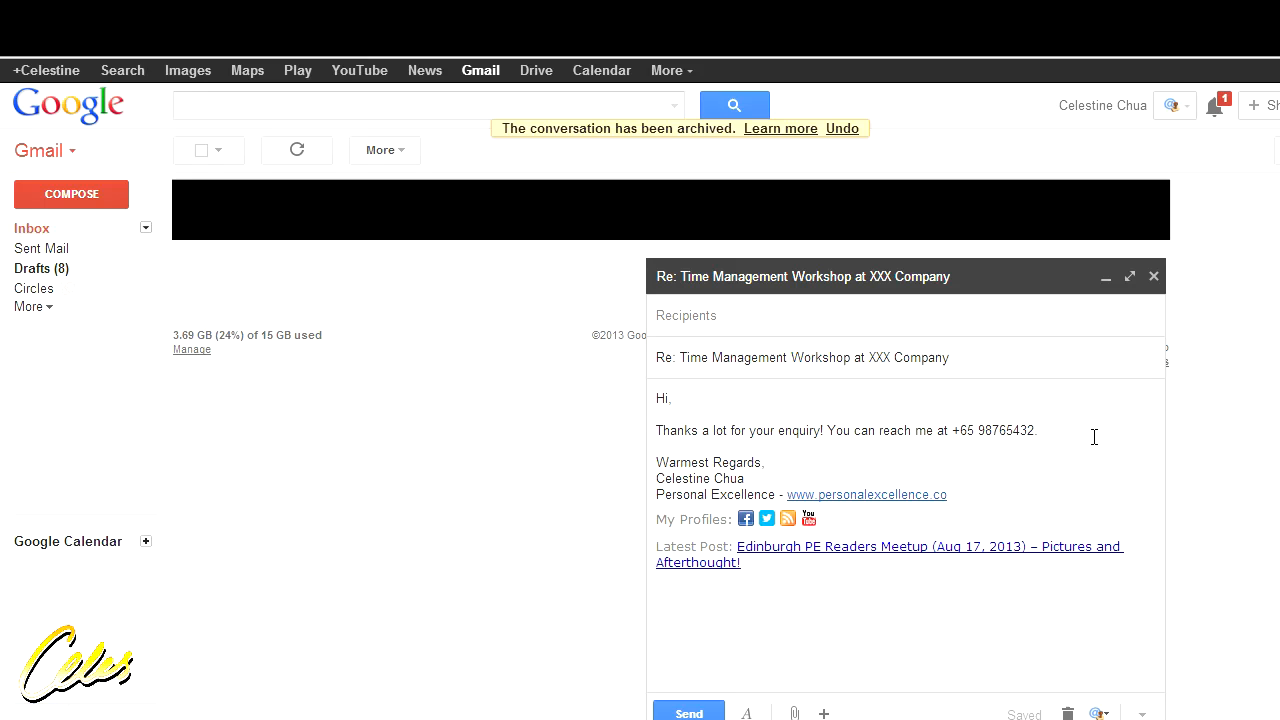
pyautogui.click(1040, 430)
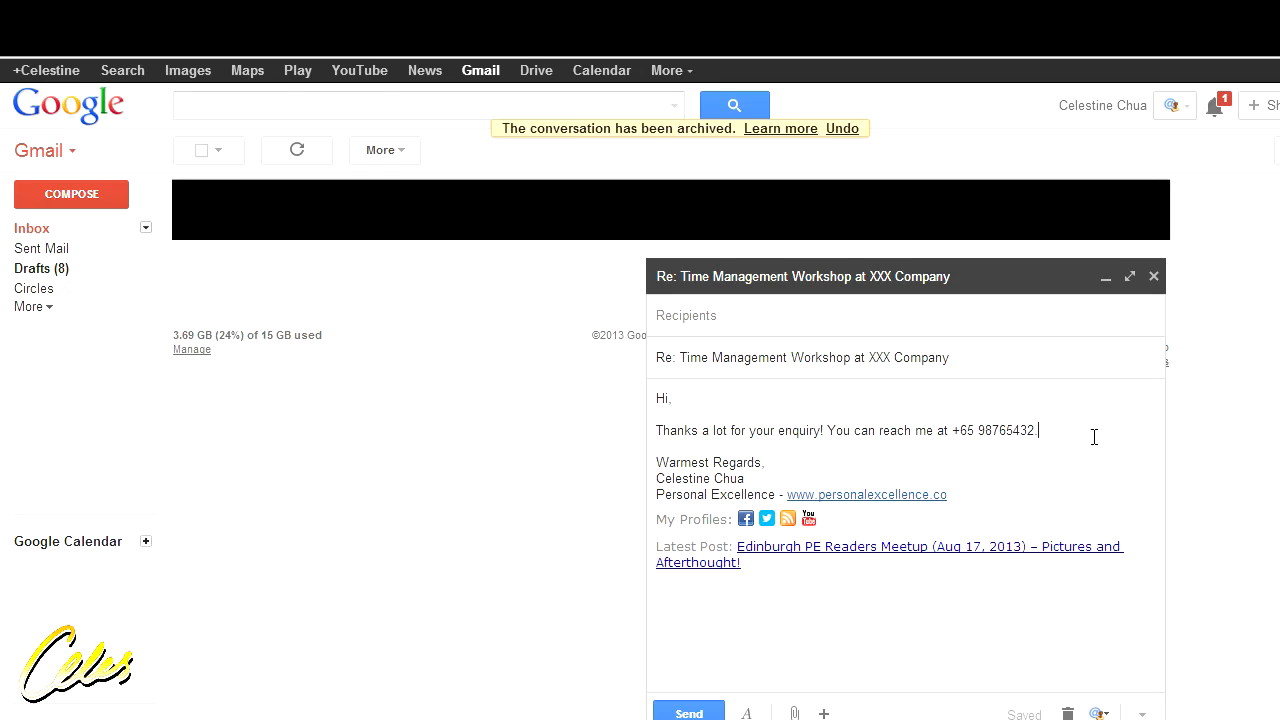